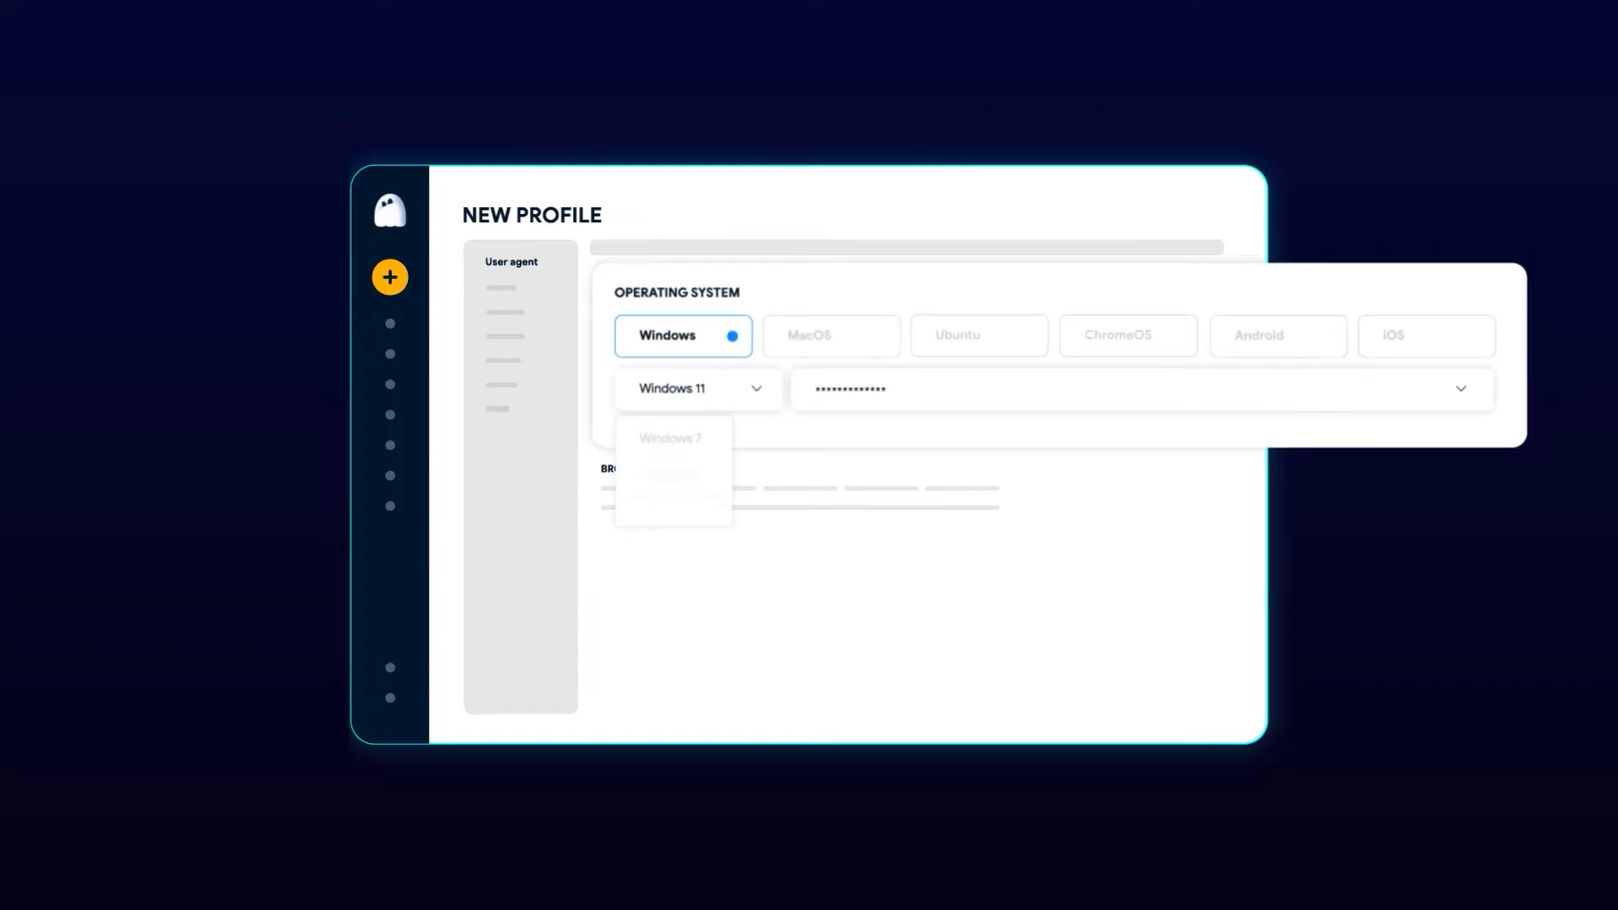
# - Configure the new profile with a macOS operating system and Edge as its browser
pyautogui.click(698, 387)
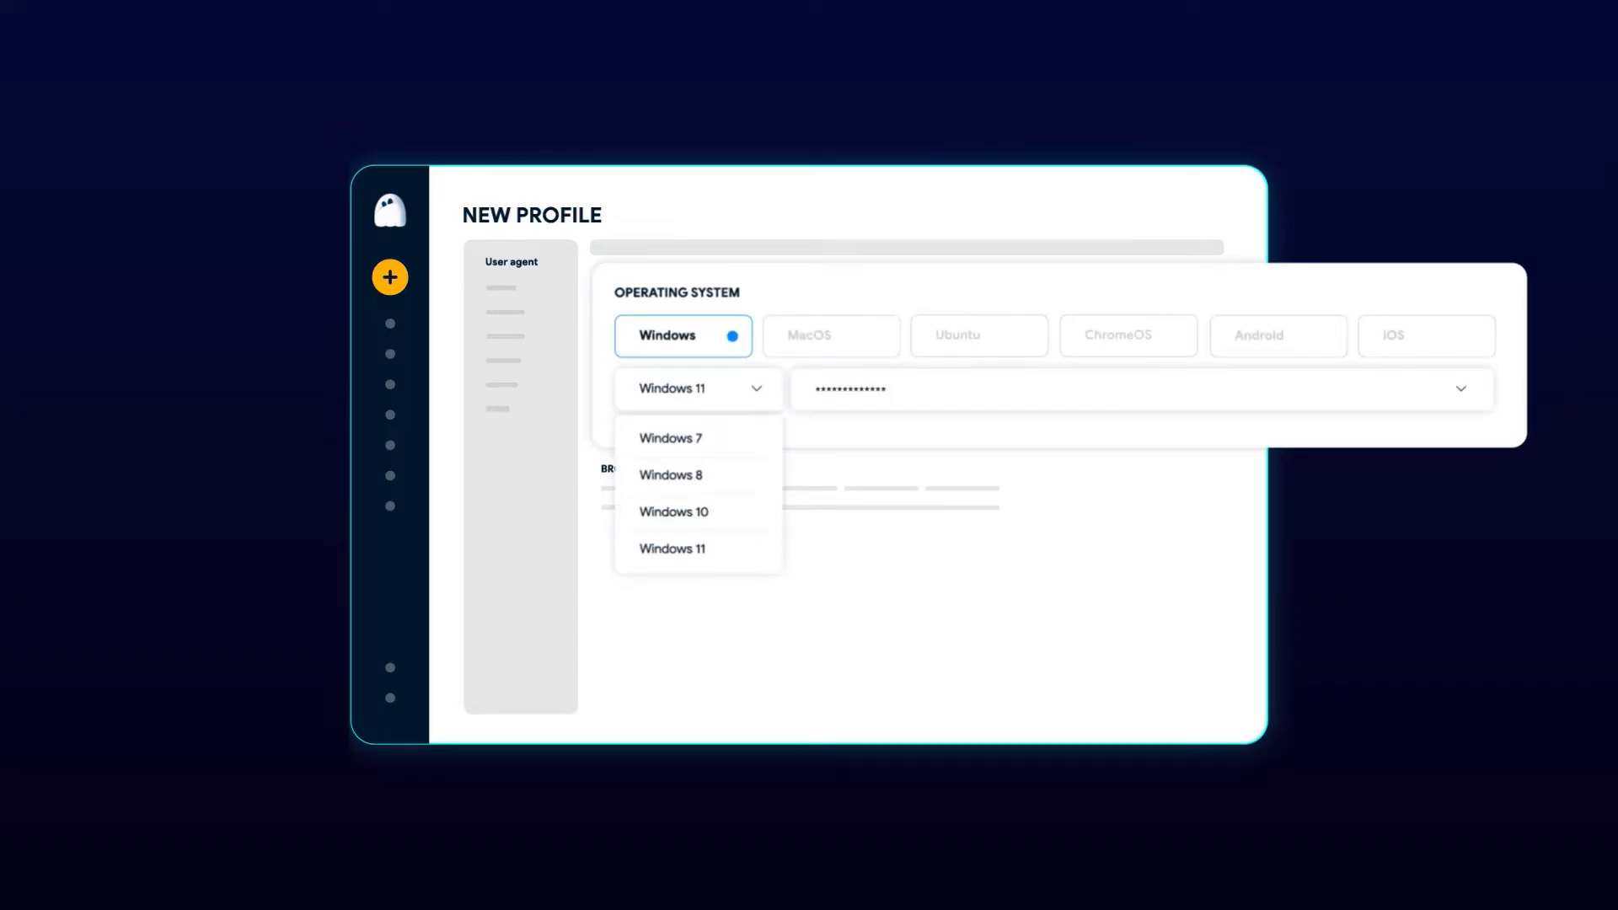
pyautogui.click(831, 335)
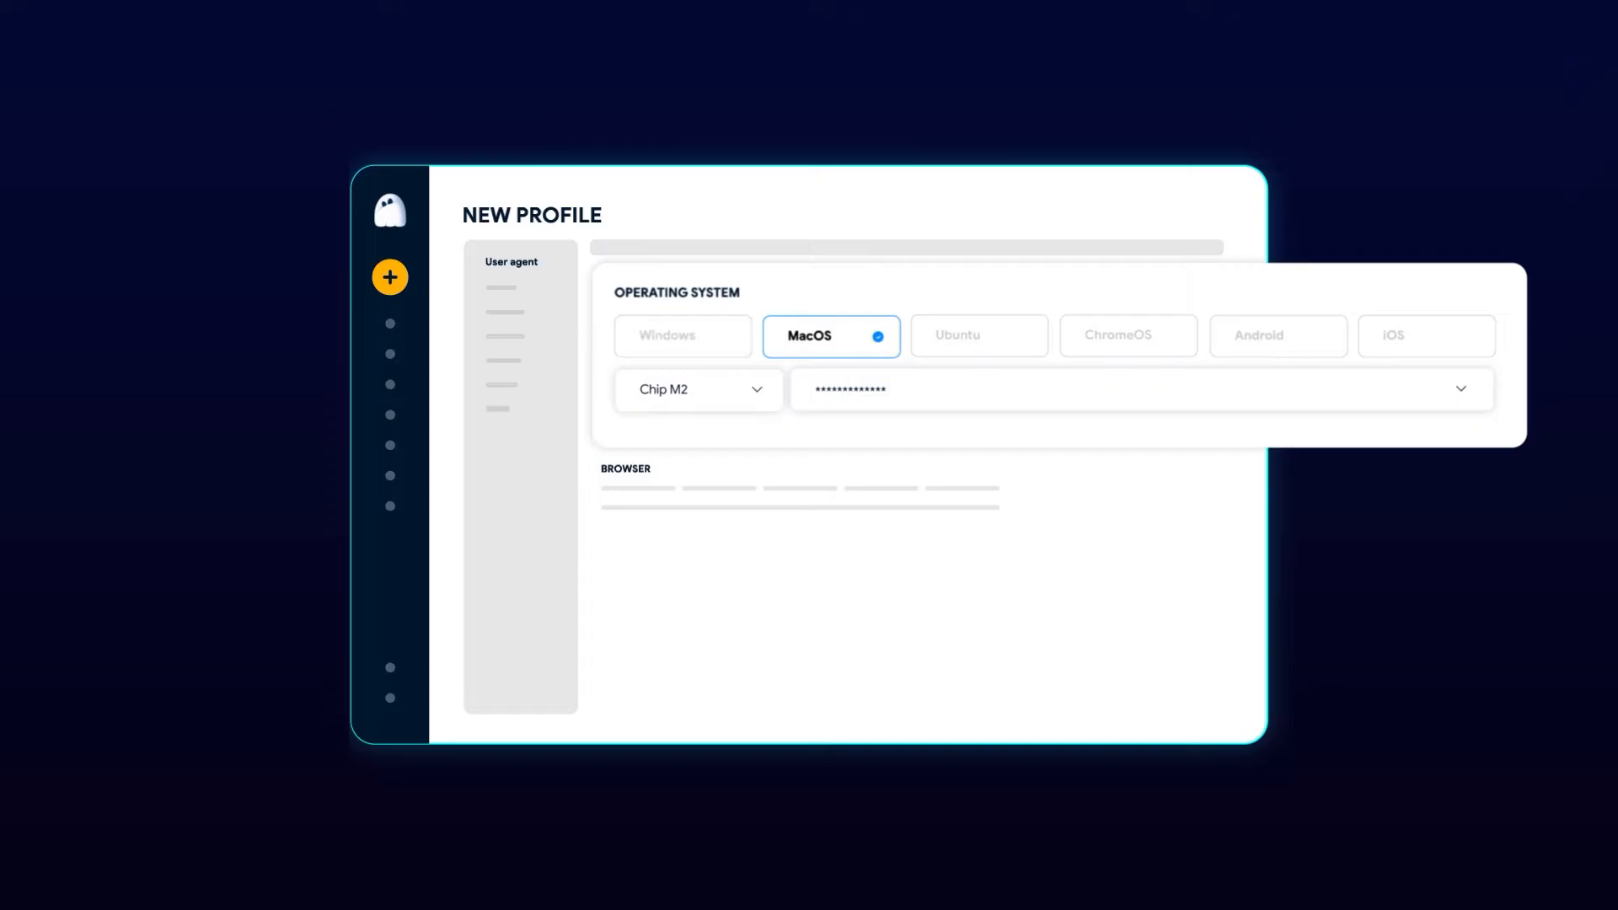
pyautogui.click(978, 333)
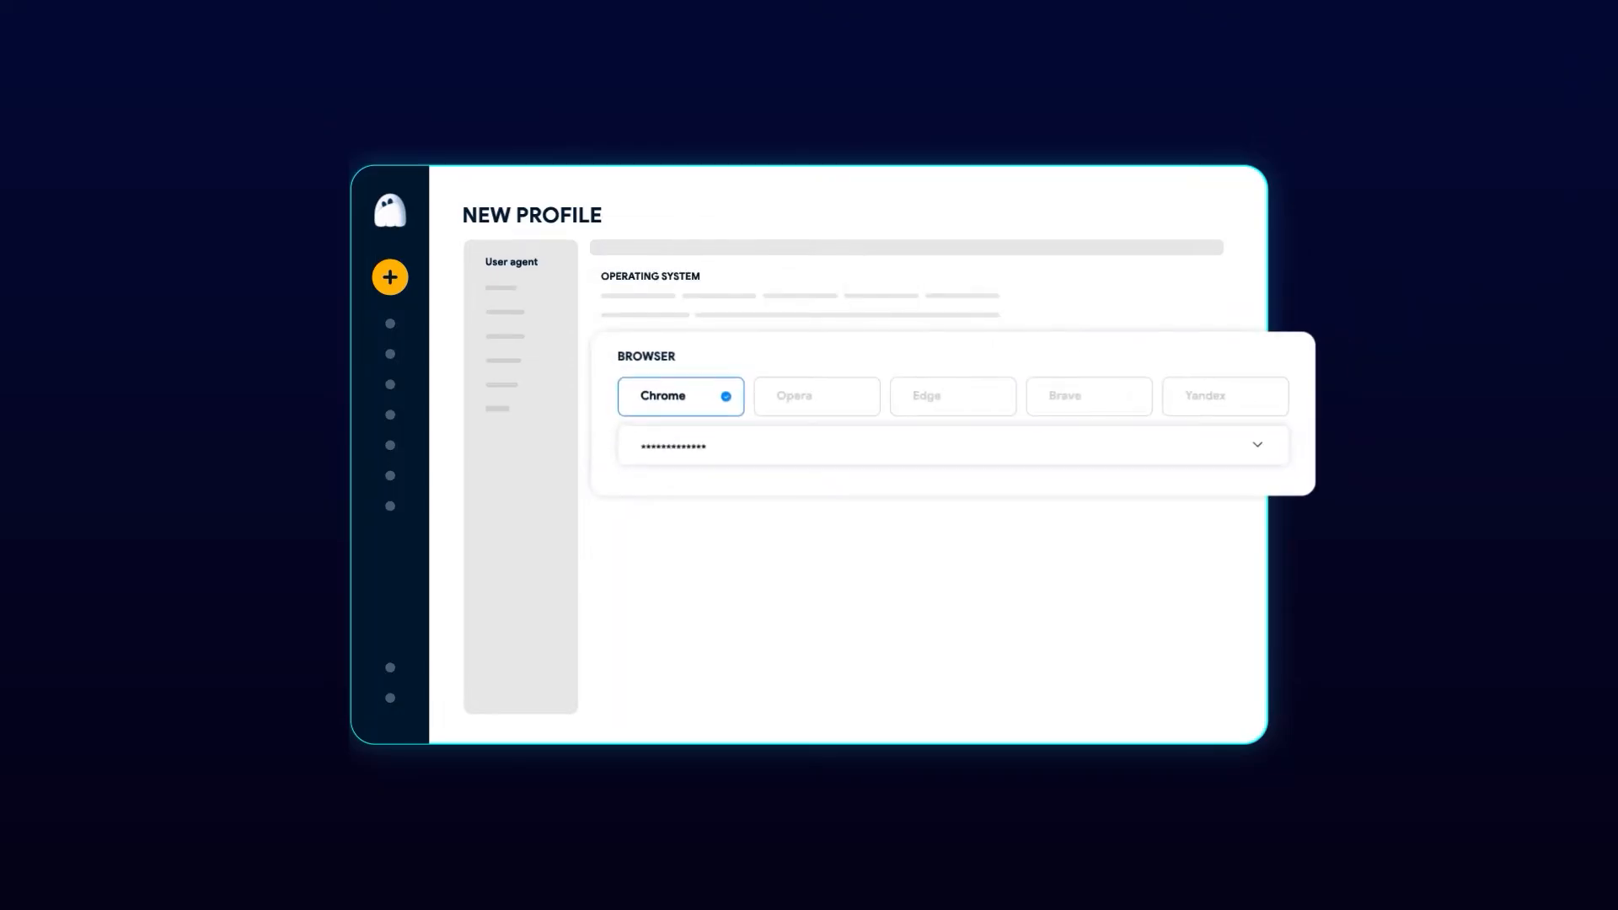
pyautogui.click(952, 396)
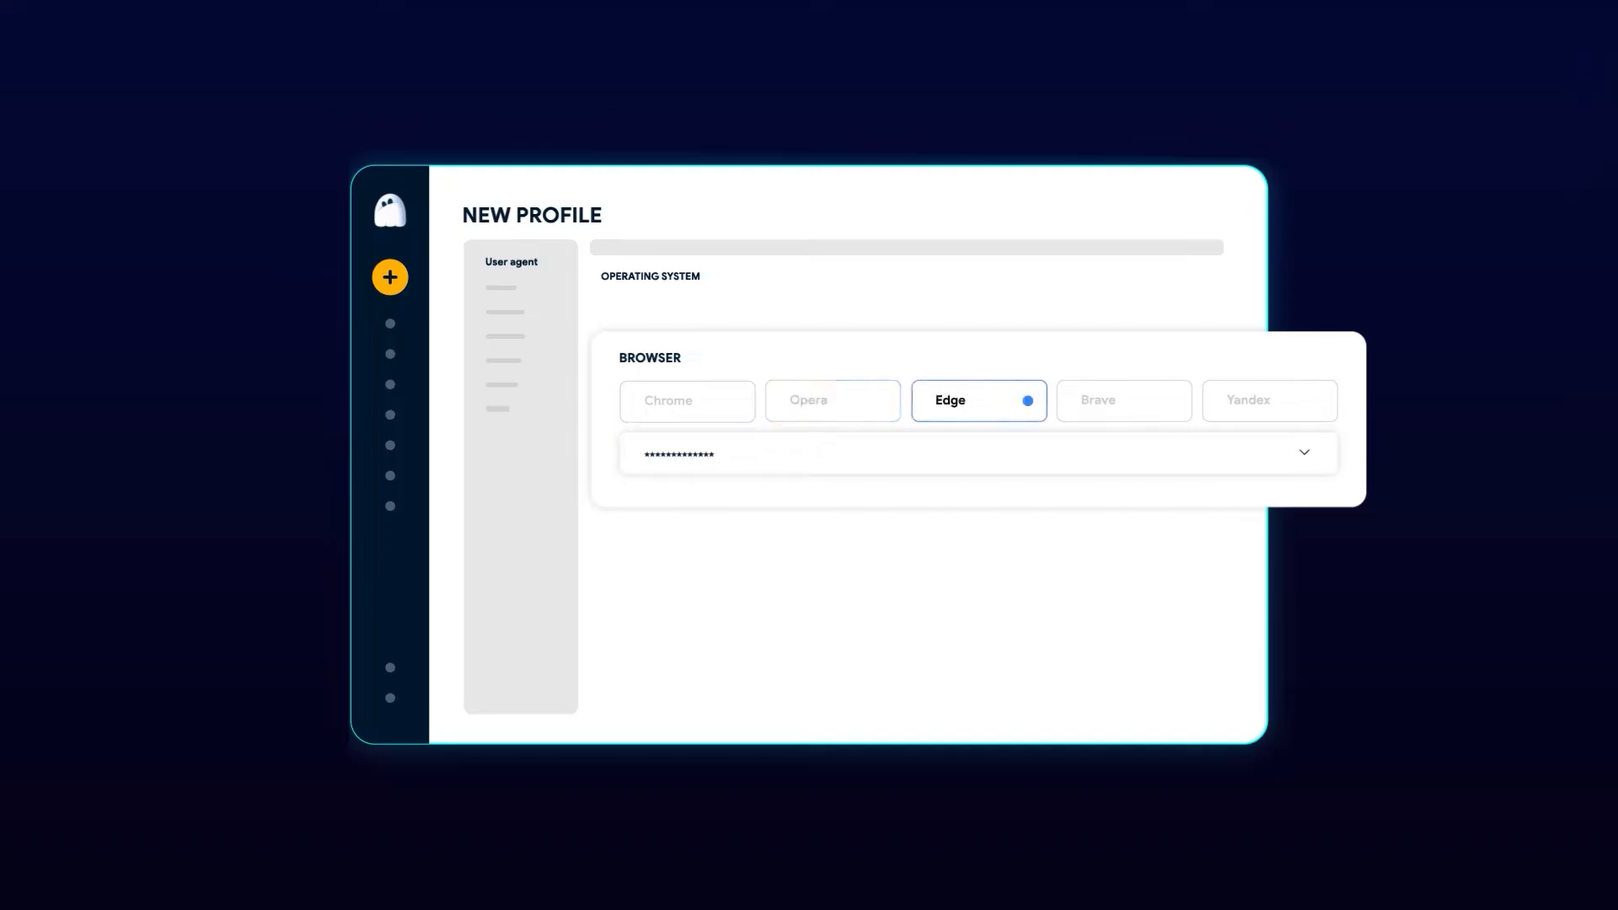
pyautogui.click(1123, 402)
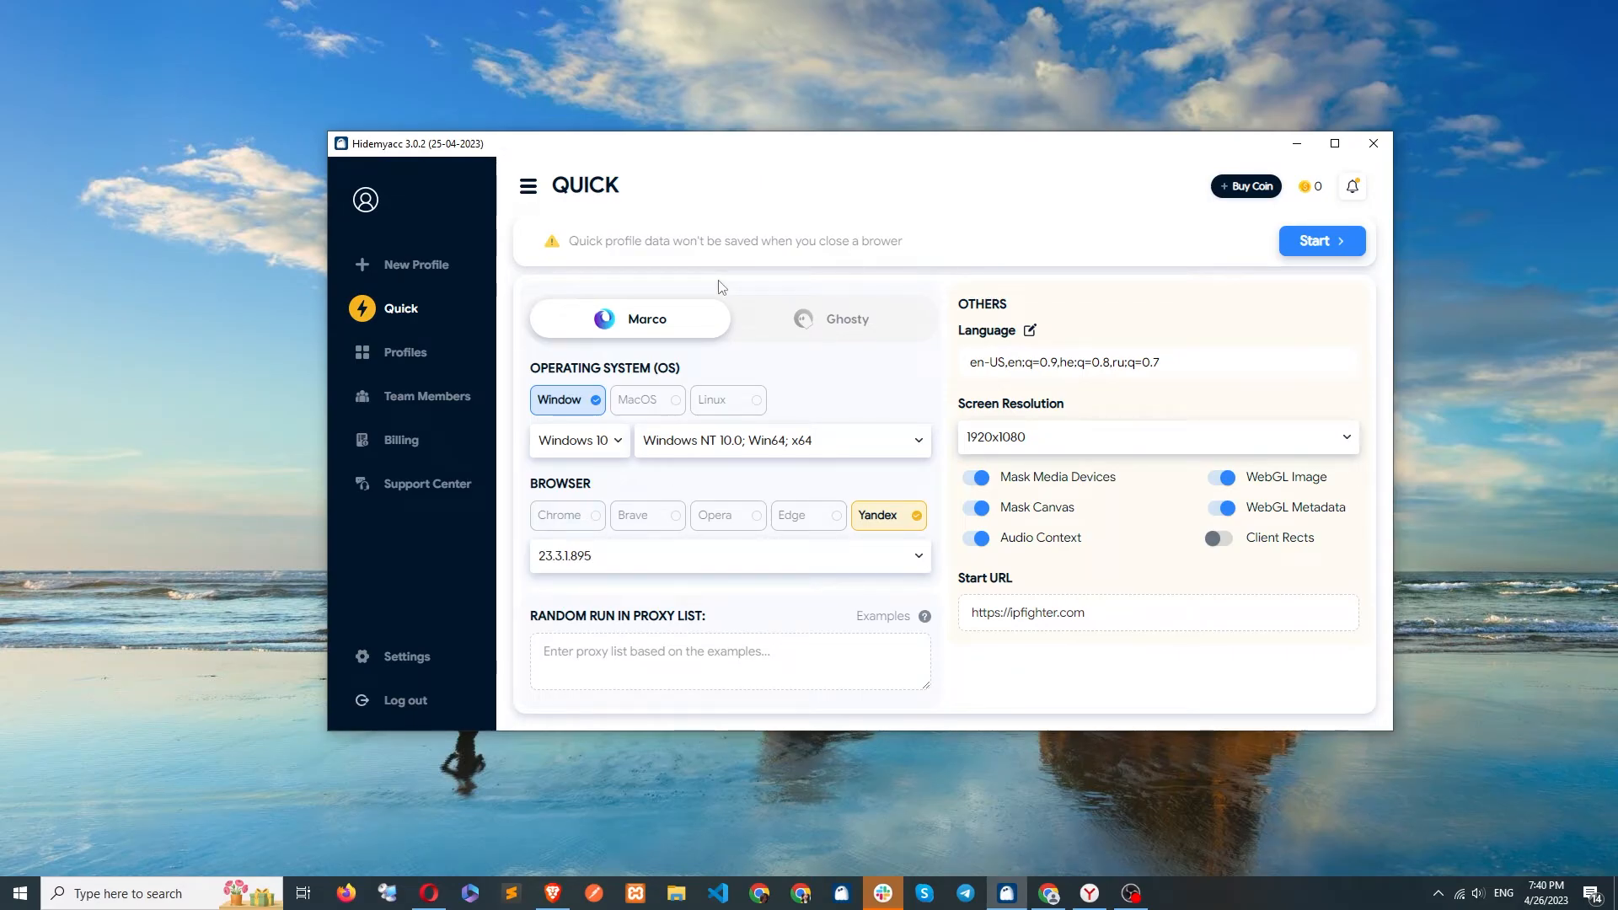
pyautogui.moveTo(610, 453)
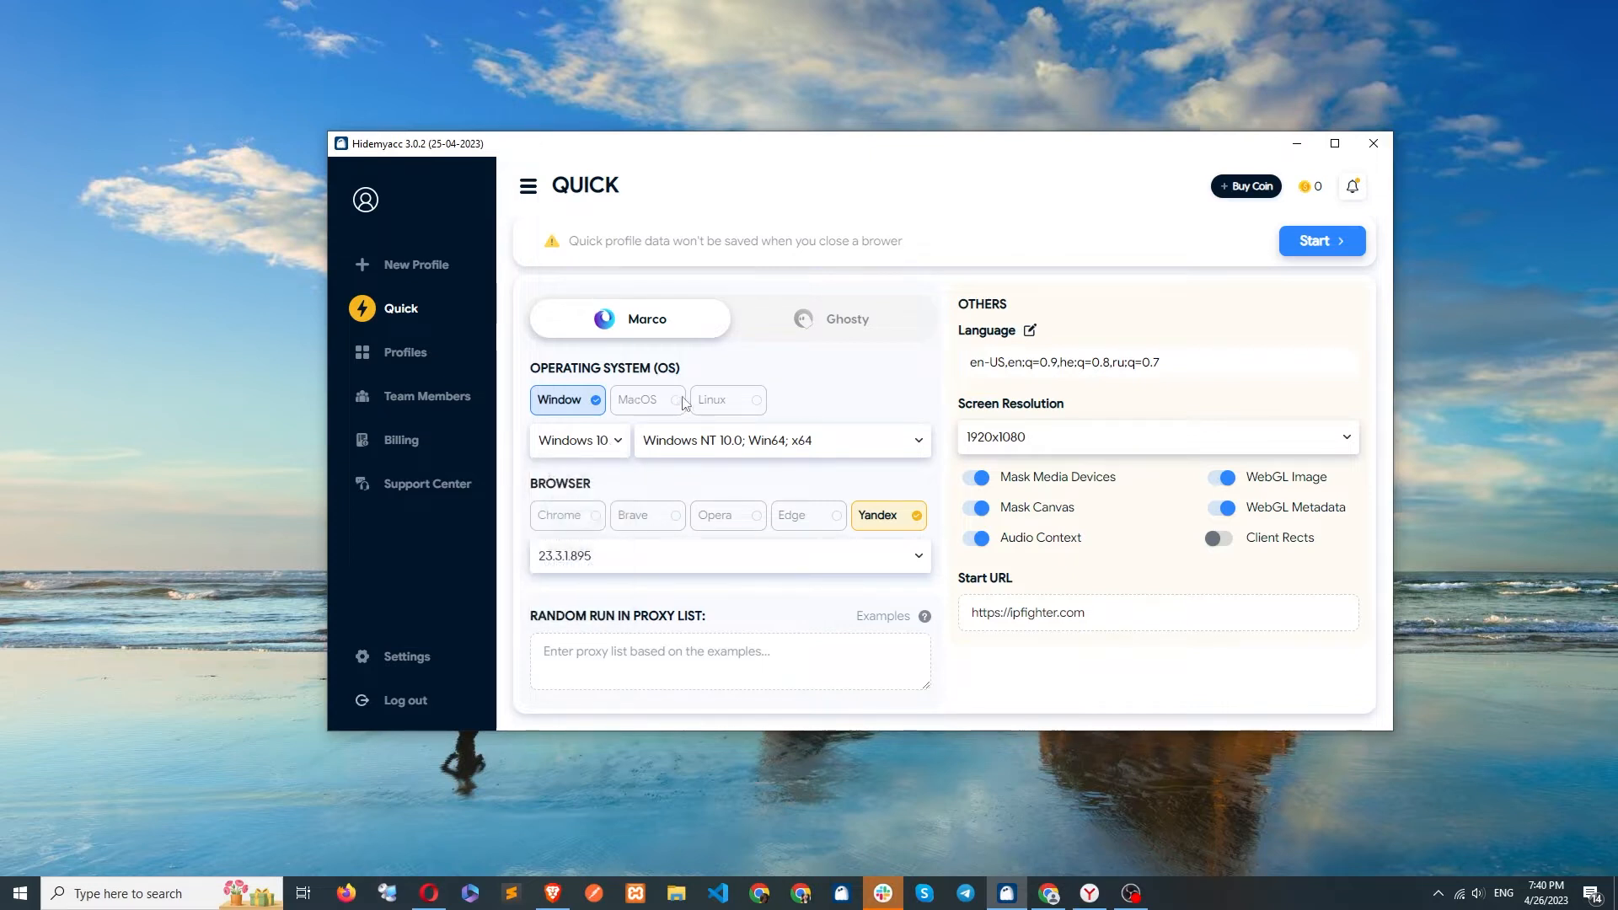
# - Try macOS and Linux, then settle on Windows as the faked operating system
pyautogui.click(647, 400)
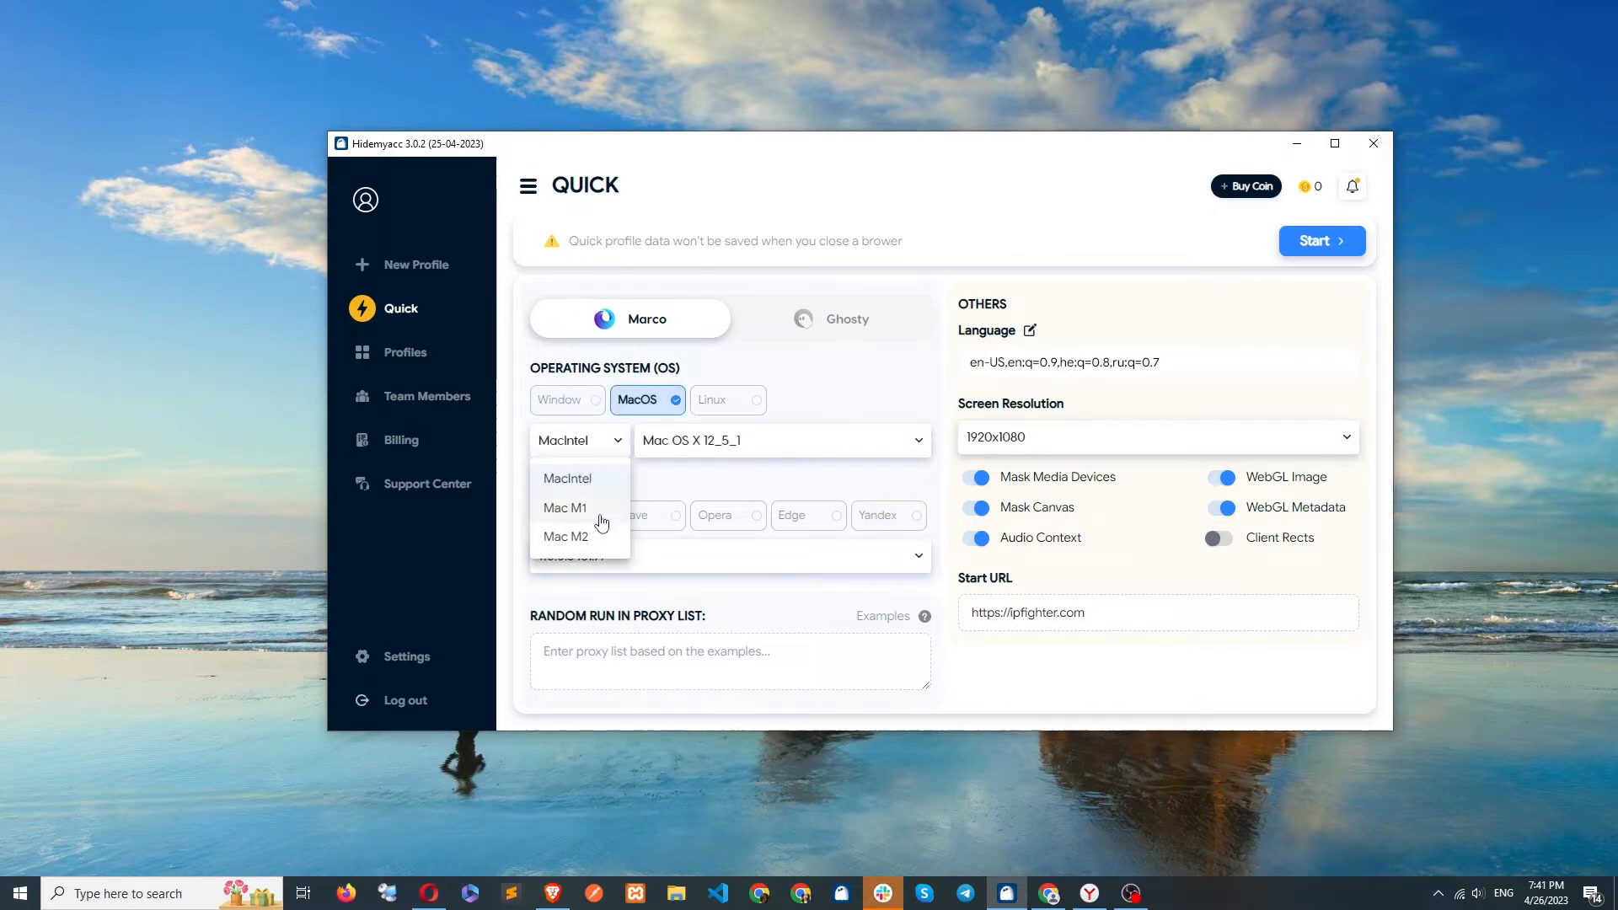
pyautogui.click(729, 400)
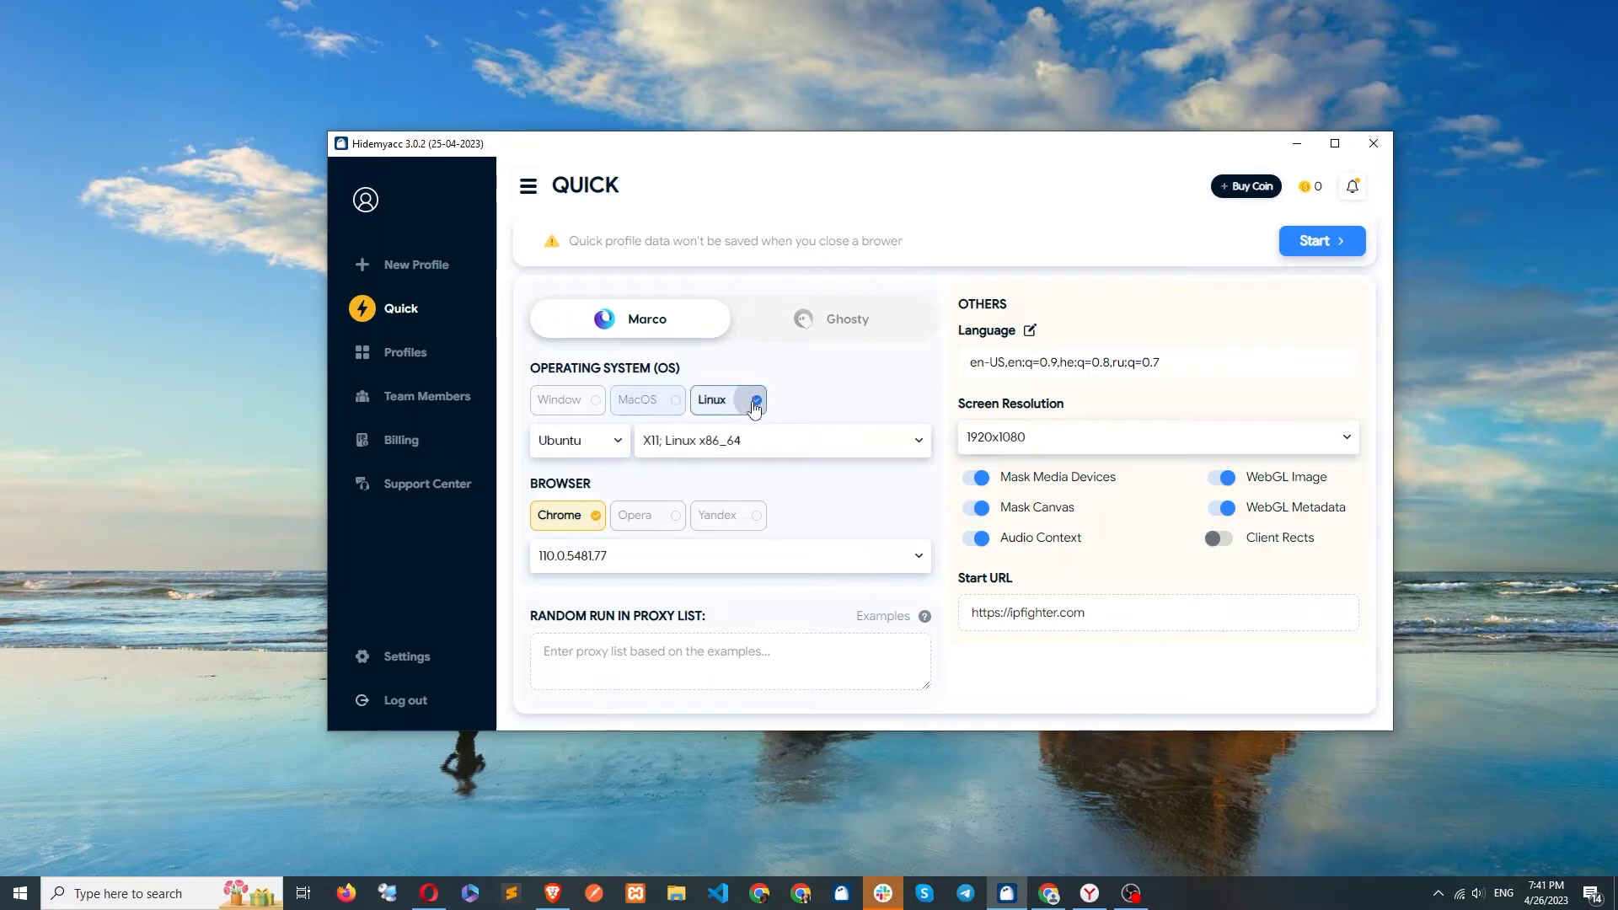
pyautogui.click(579, 440)
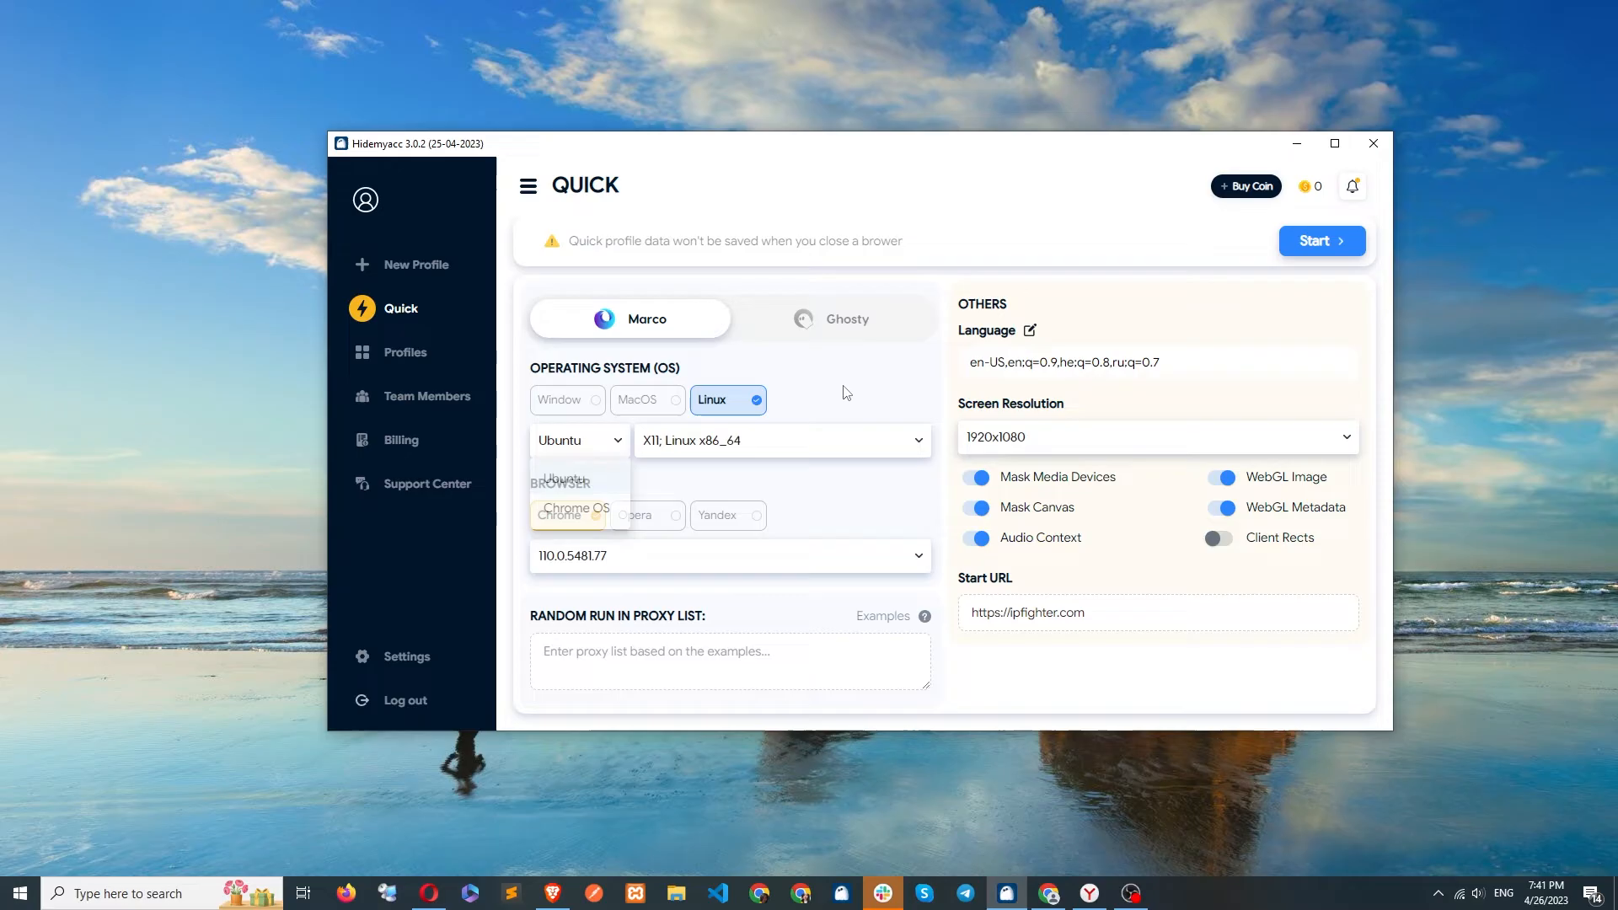
pyautogui.click(567, 399)
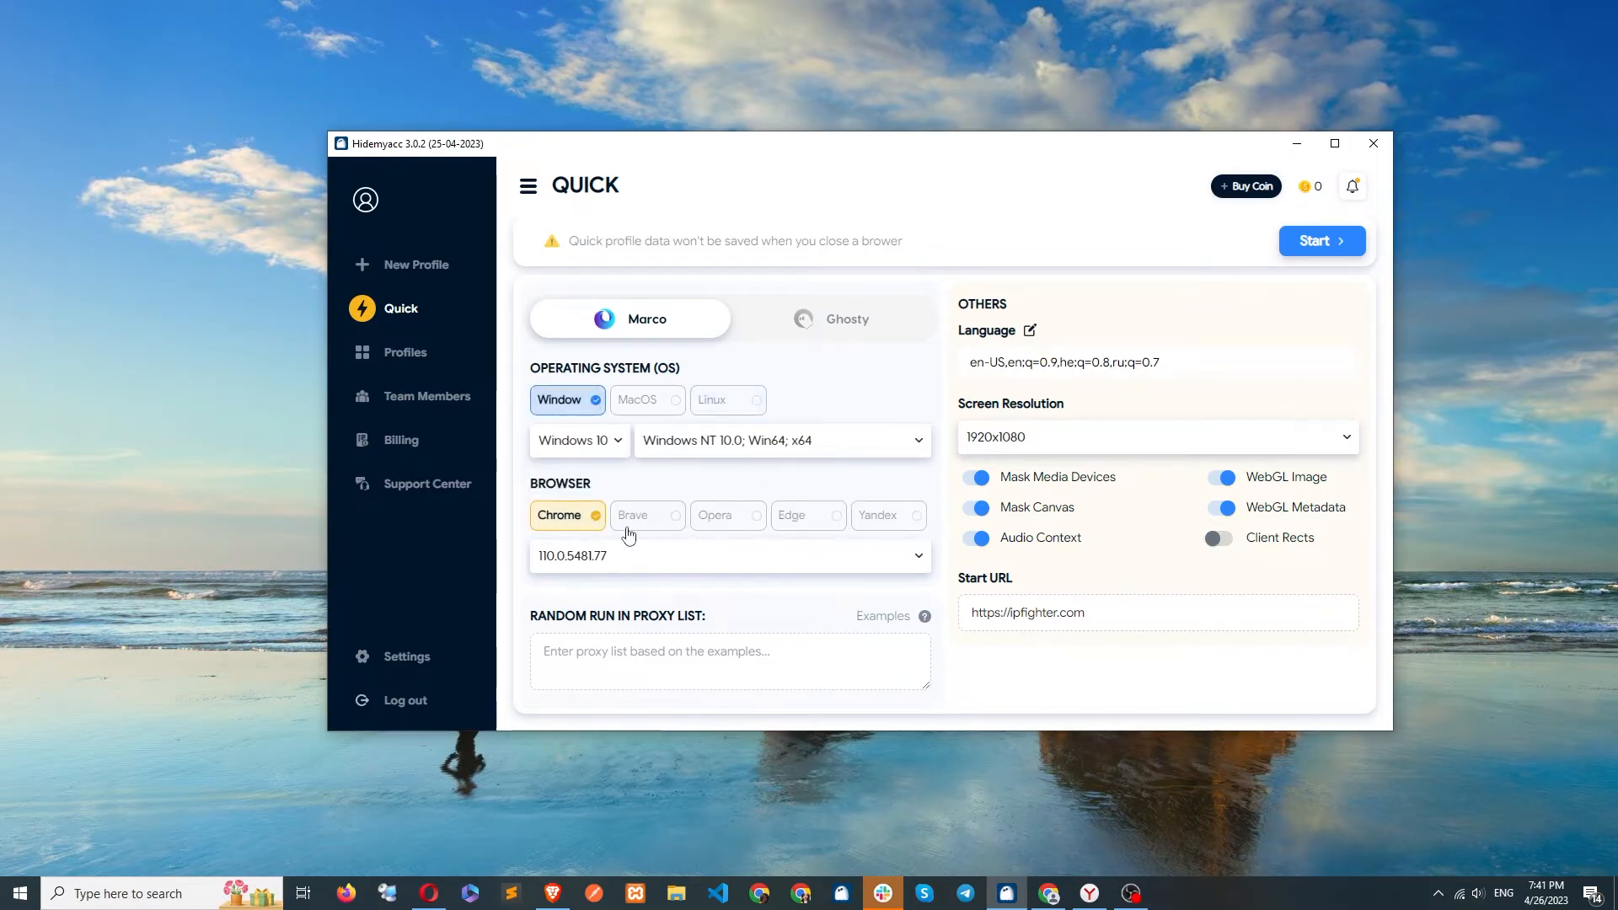
# - Try Brave and Edge, settle on Chrome as the faked browser and start the profile
pyautogui.click(647, 516)
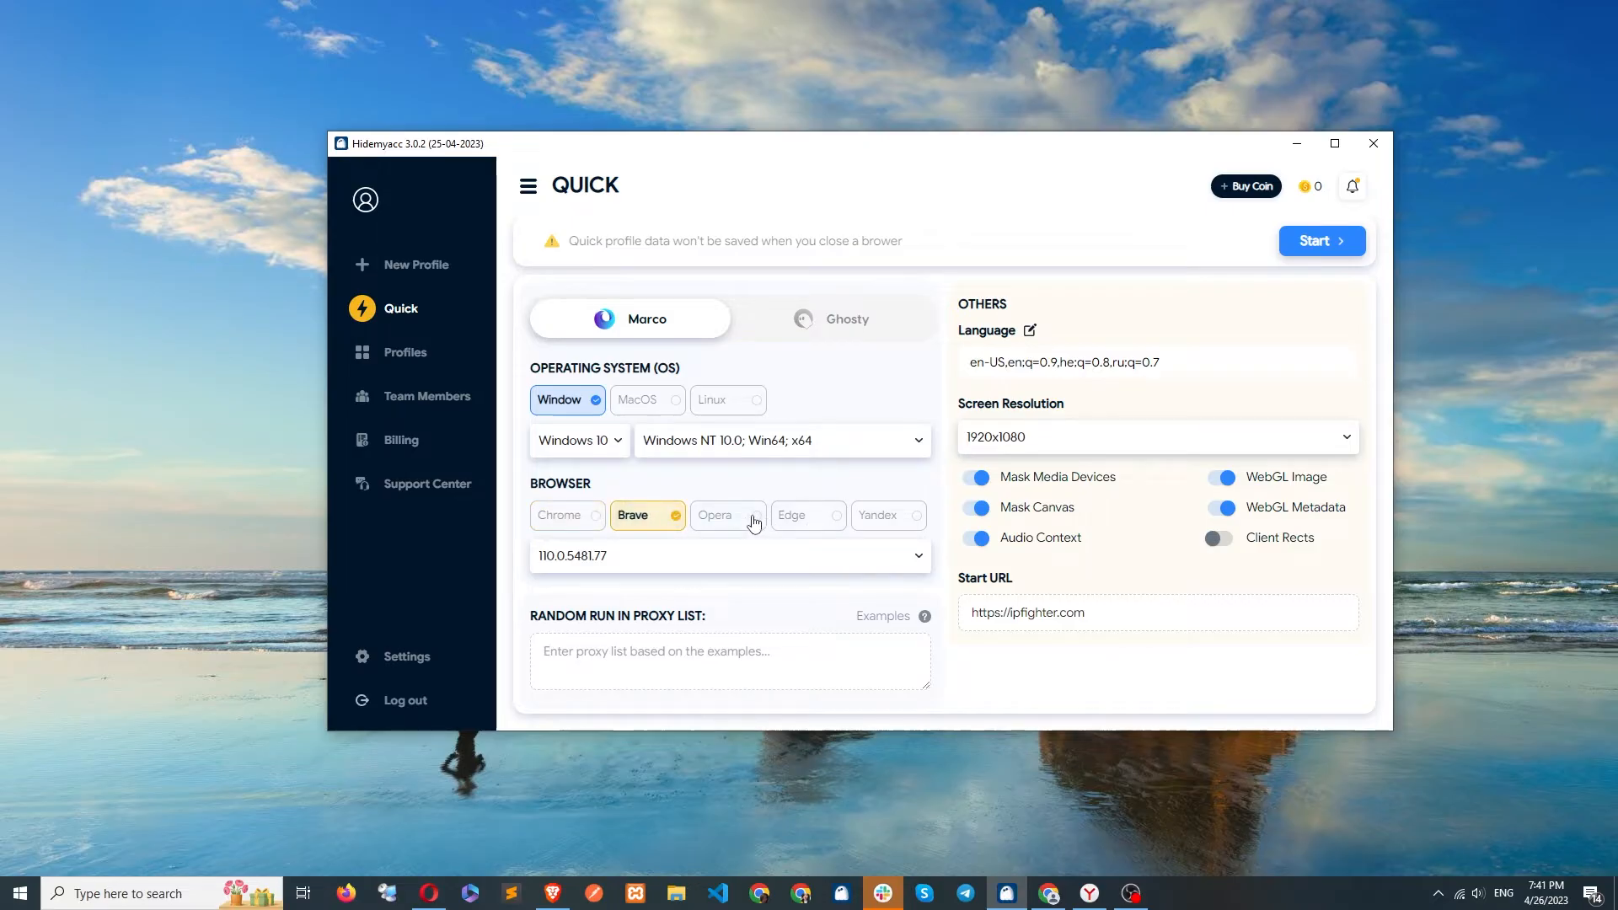
pyautogui.click(809, 516)
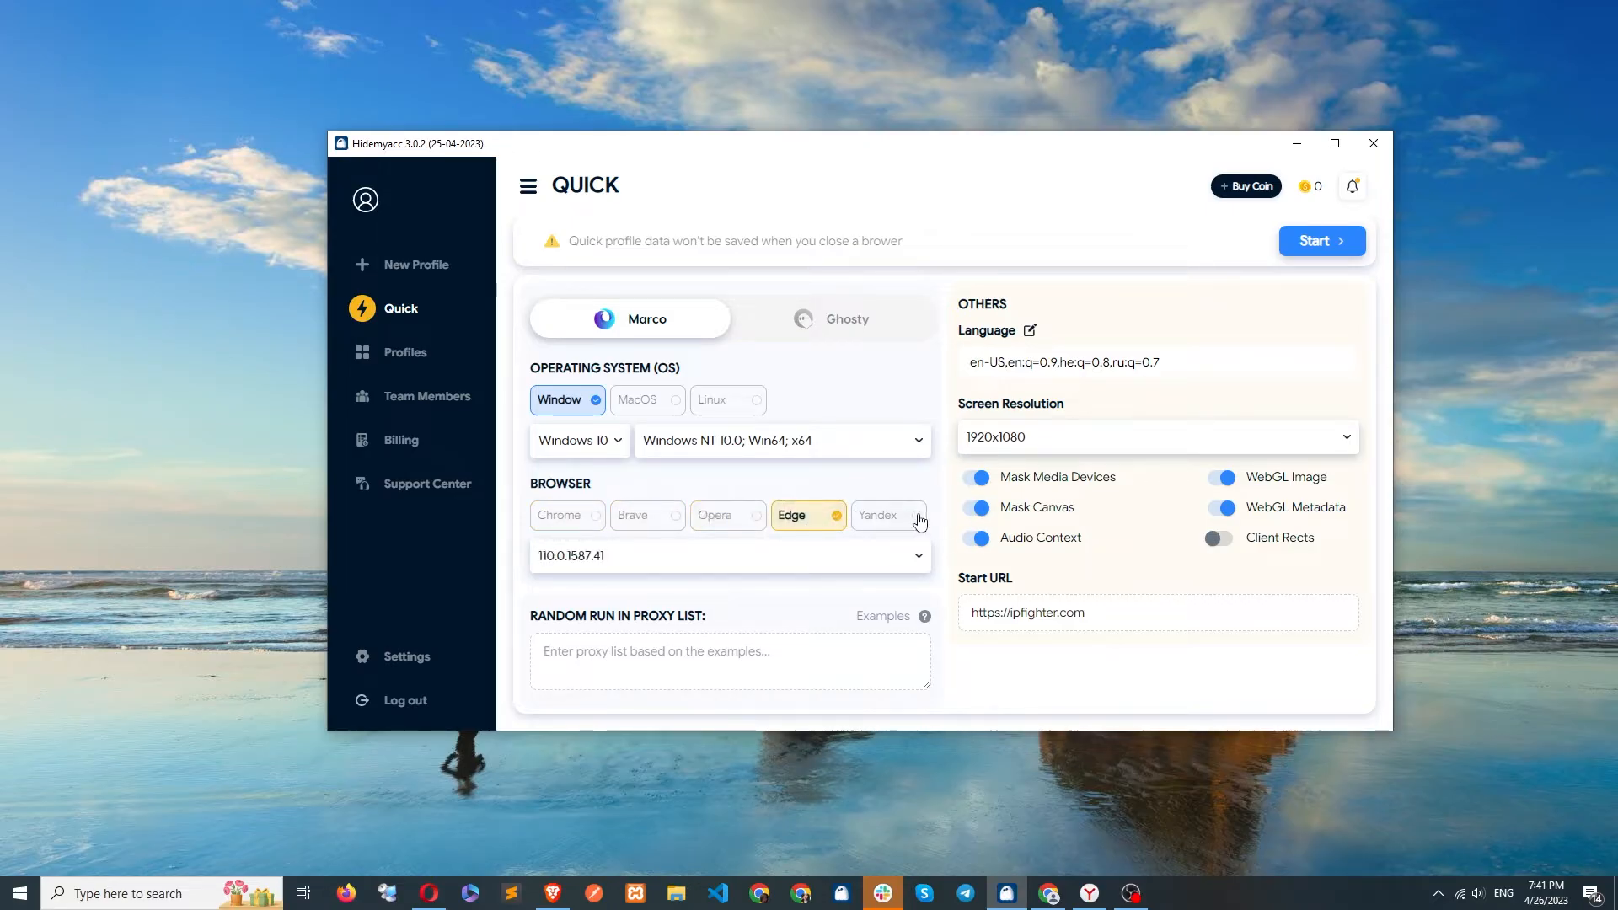
pyautogui.click(566, 516)
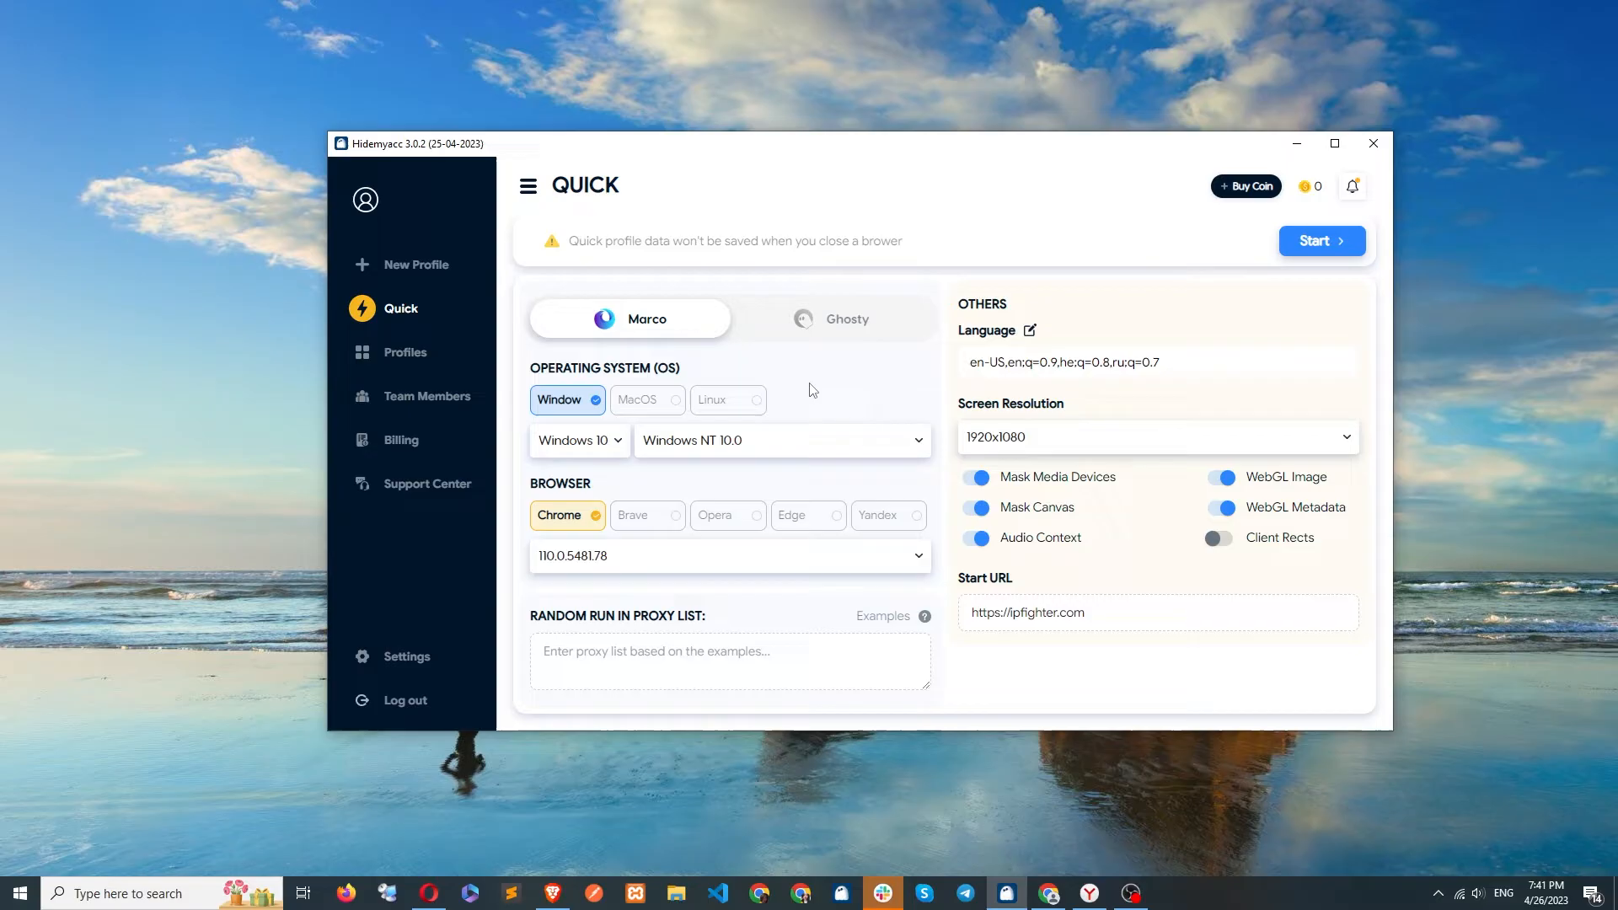
pyautogui.click(1321, 241)
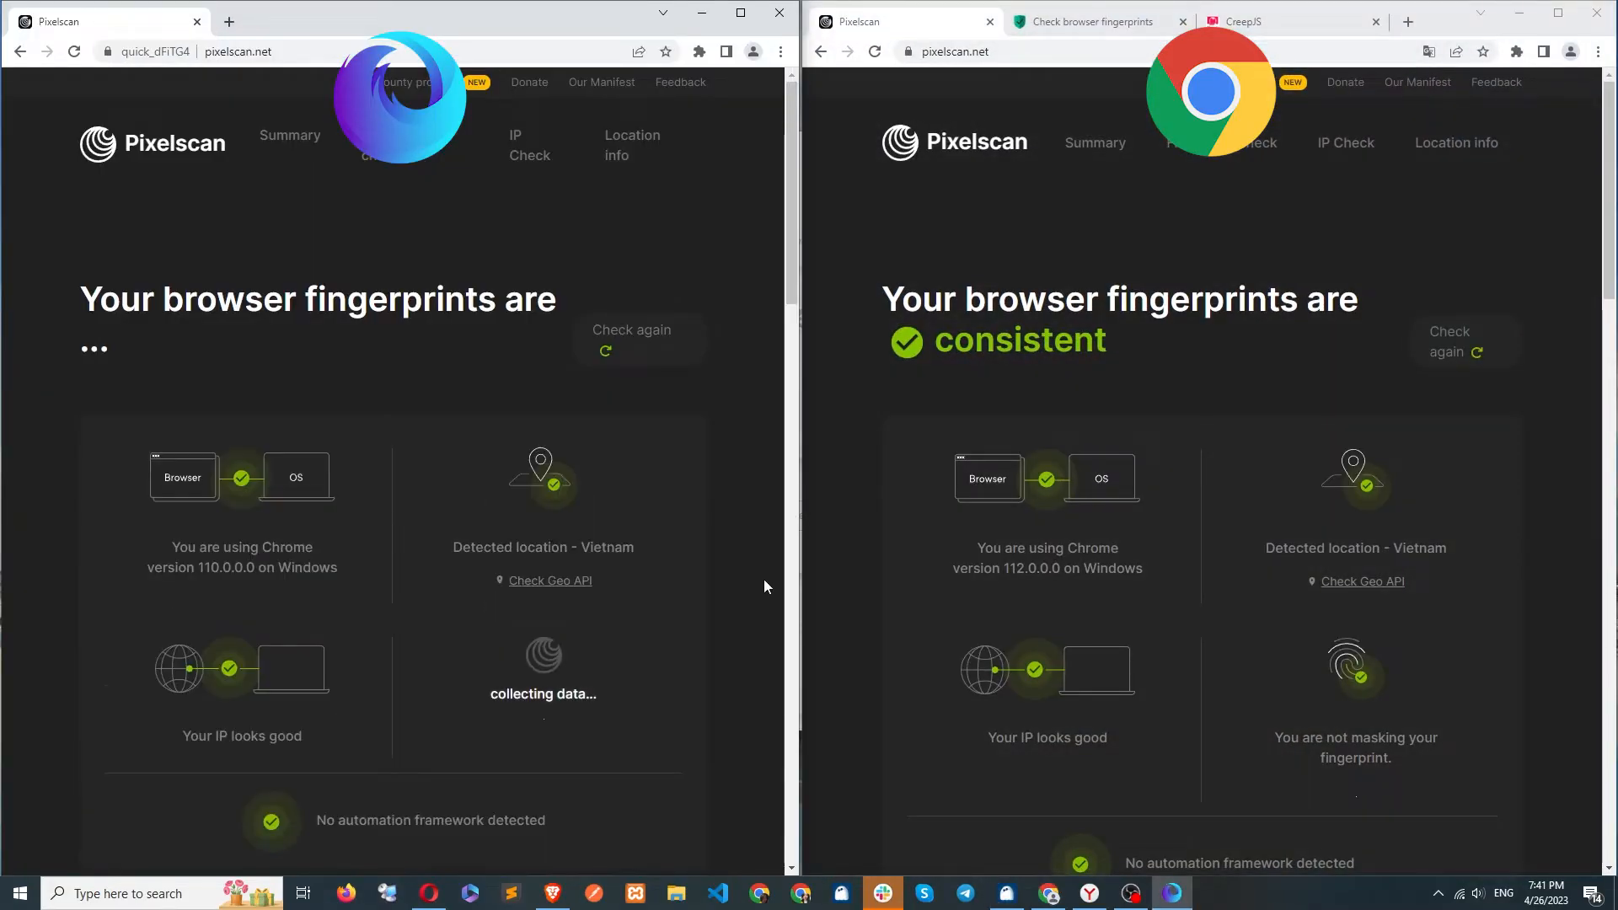
# - Scroll through Pixelscan's fingerprint details for the faked Chrome profile beside real Chrome
pyautogui.scroll(-3)
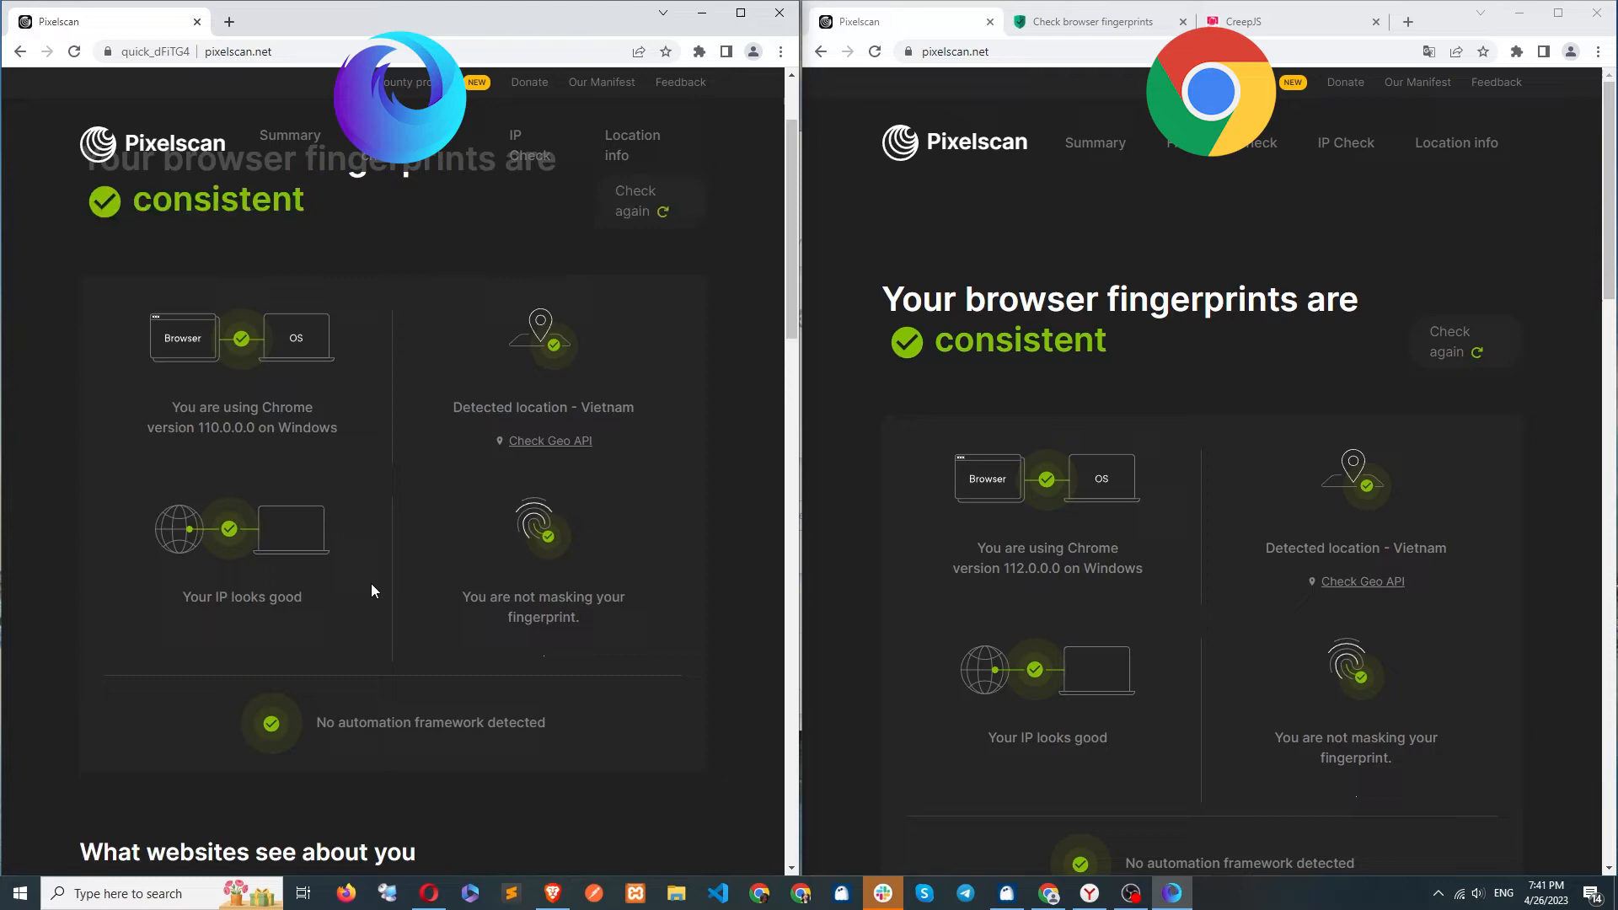
pyautogui.scroll(-3)
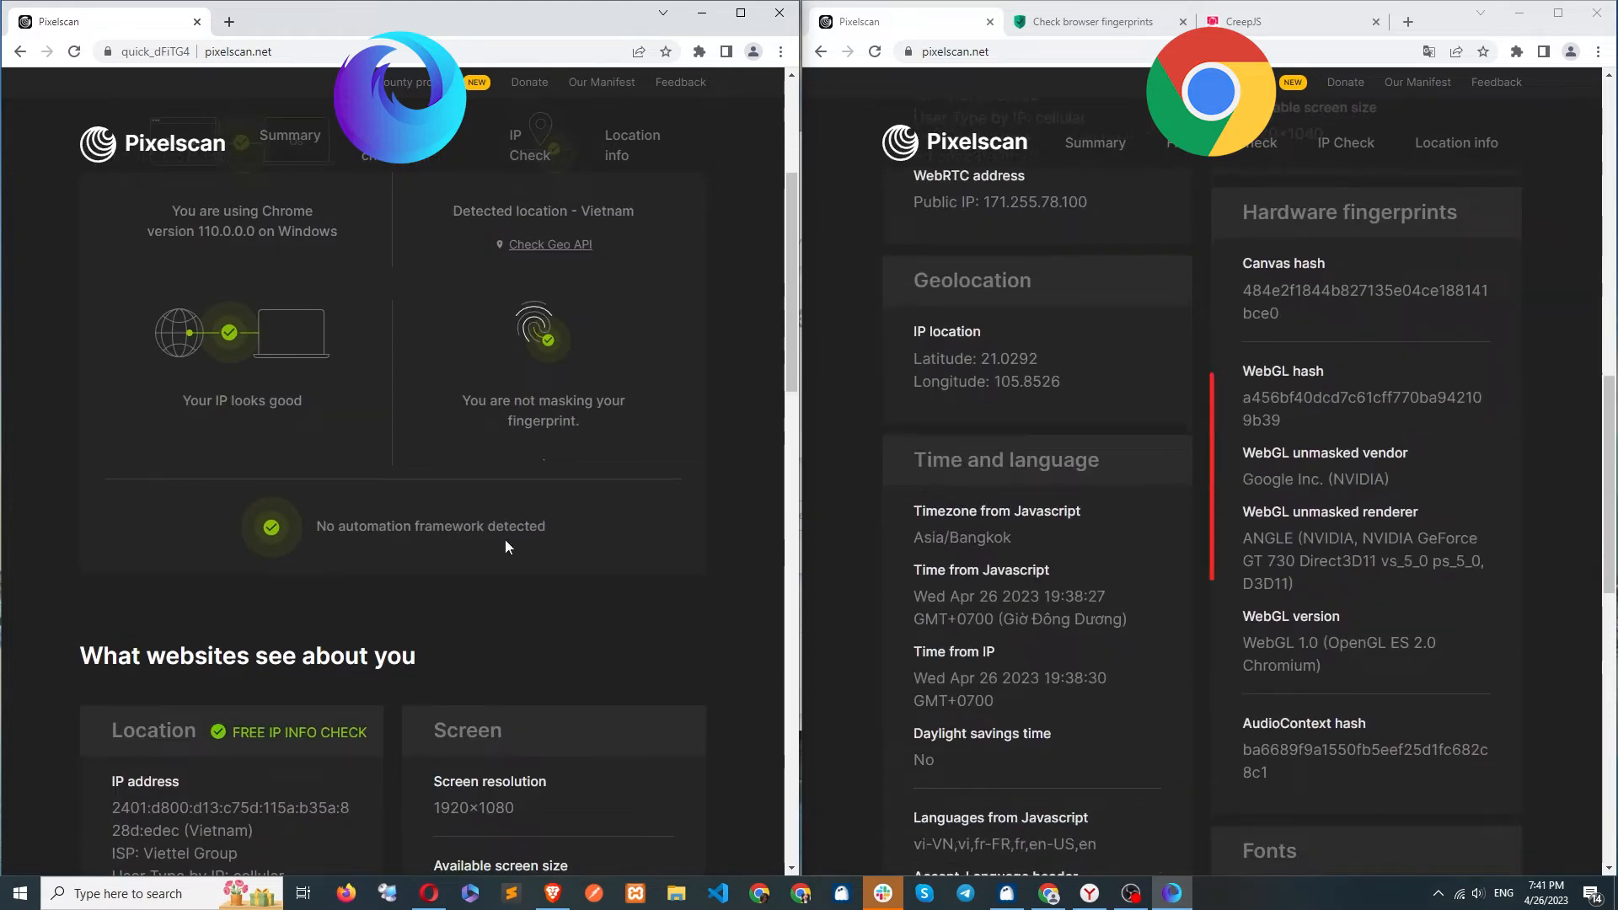
pyautogui.scroll(-3)
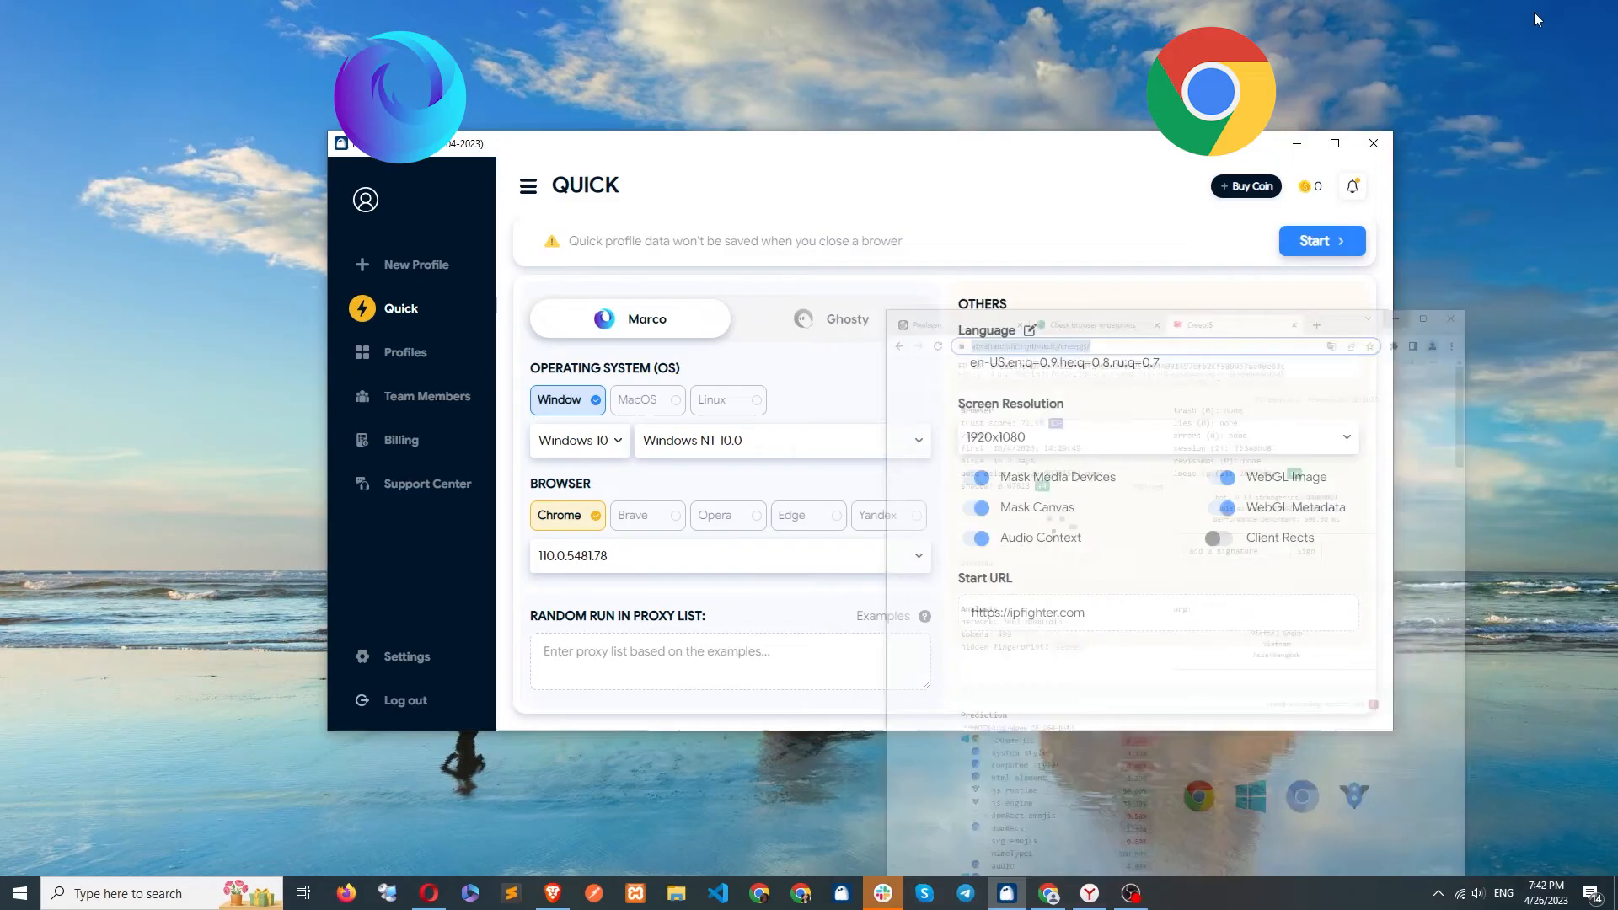
# - Select Brave as the faked browser and start the Quick profile
pyautogui.click(647, 516)
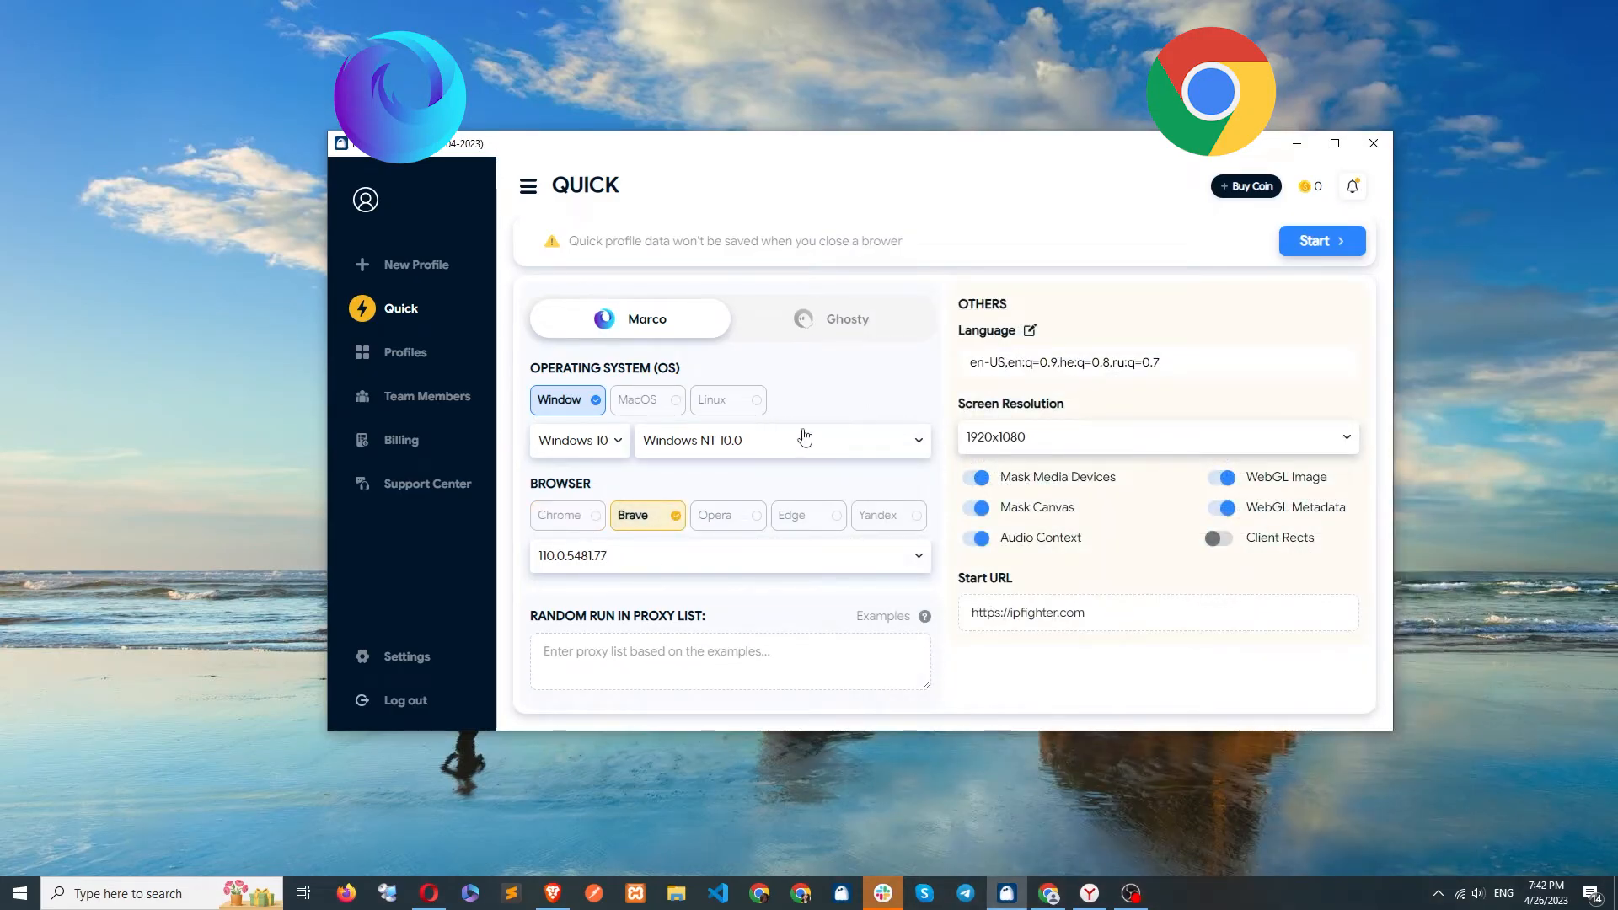
pyautogui.click(1322, 241)
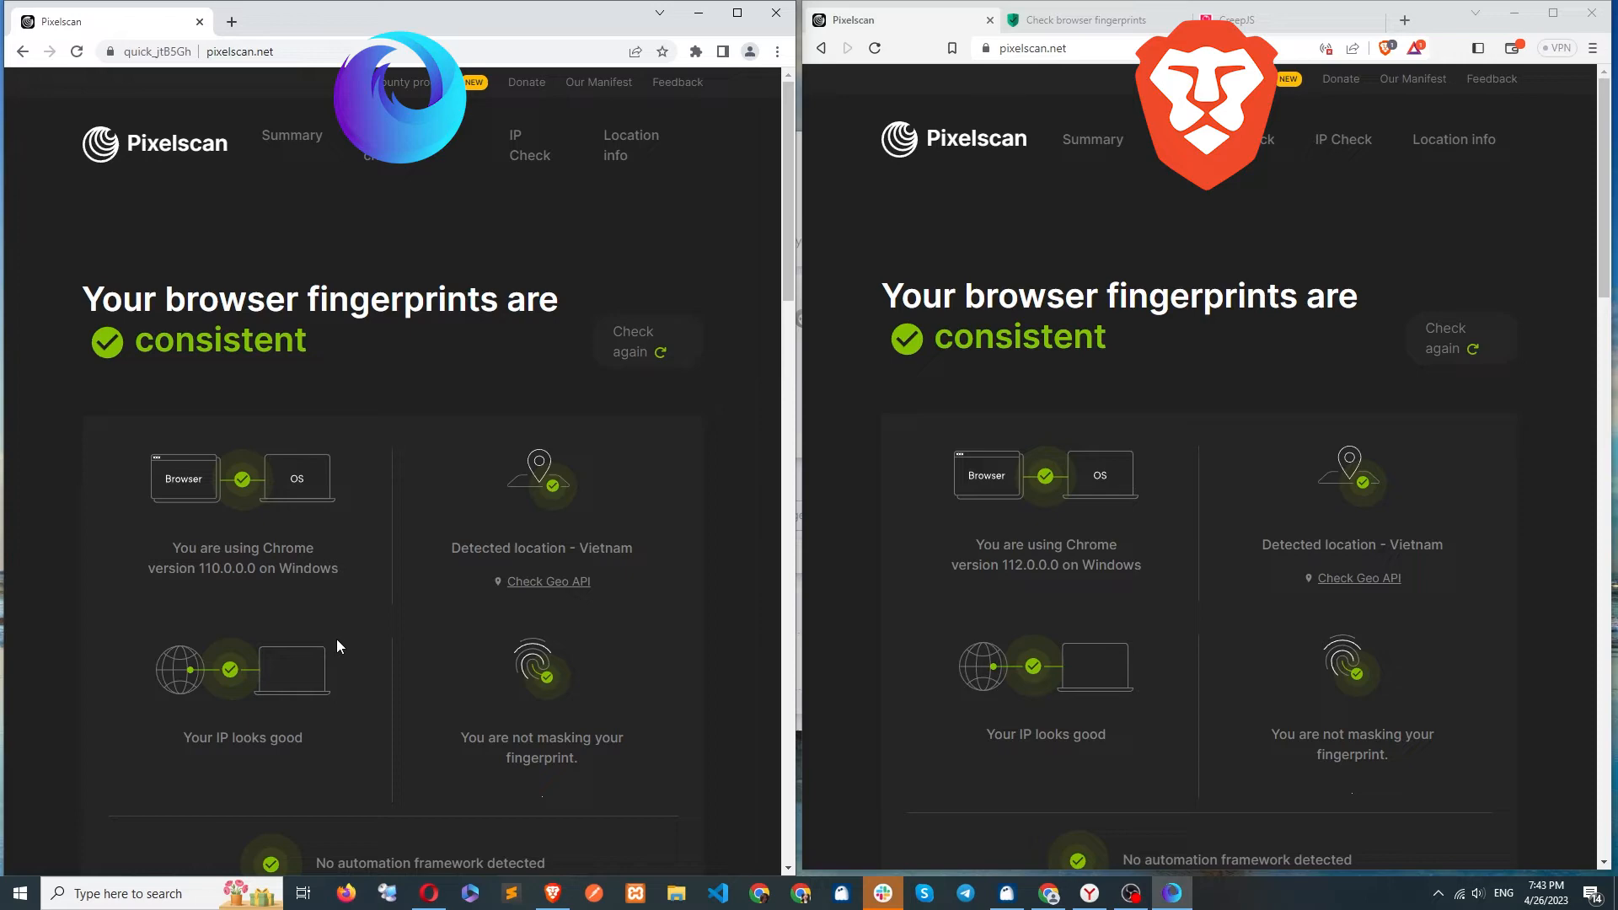
# - Scroll Pixelscan's hardware fingerprints for the Brave profile and real Brave
pyautogui.scroll(-3)
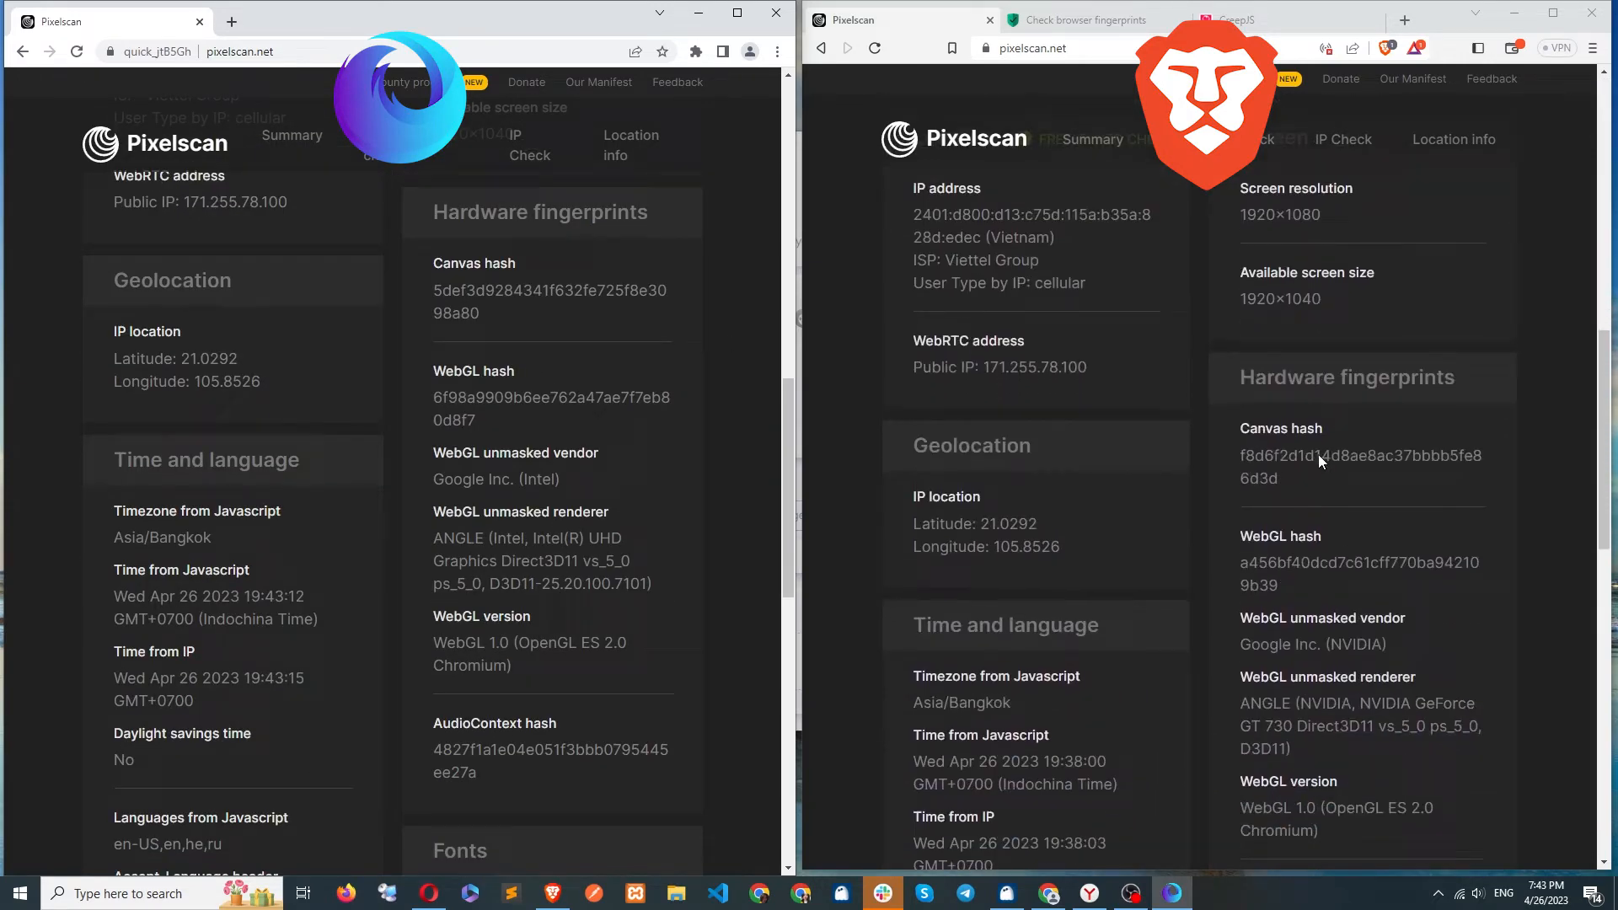
pyautogui.scroll(-3)
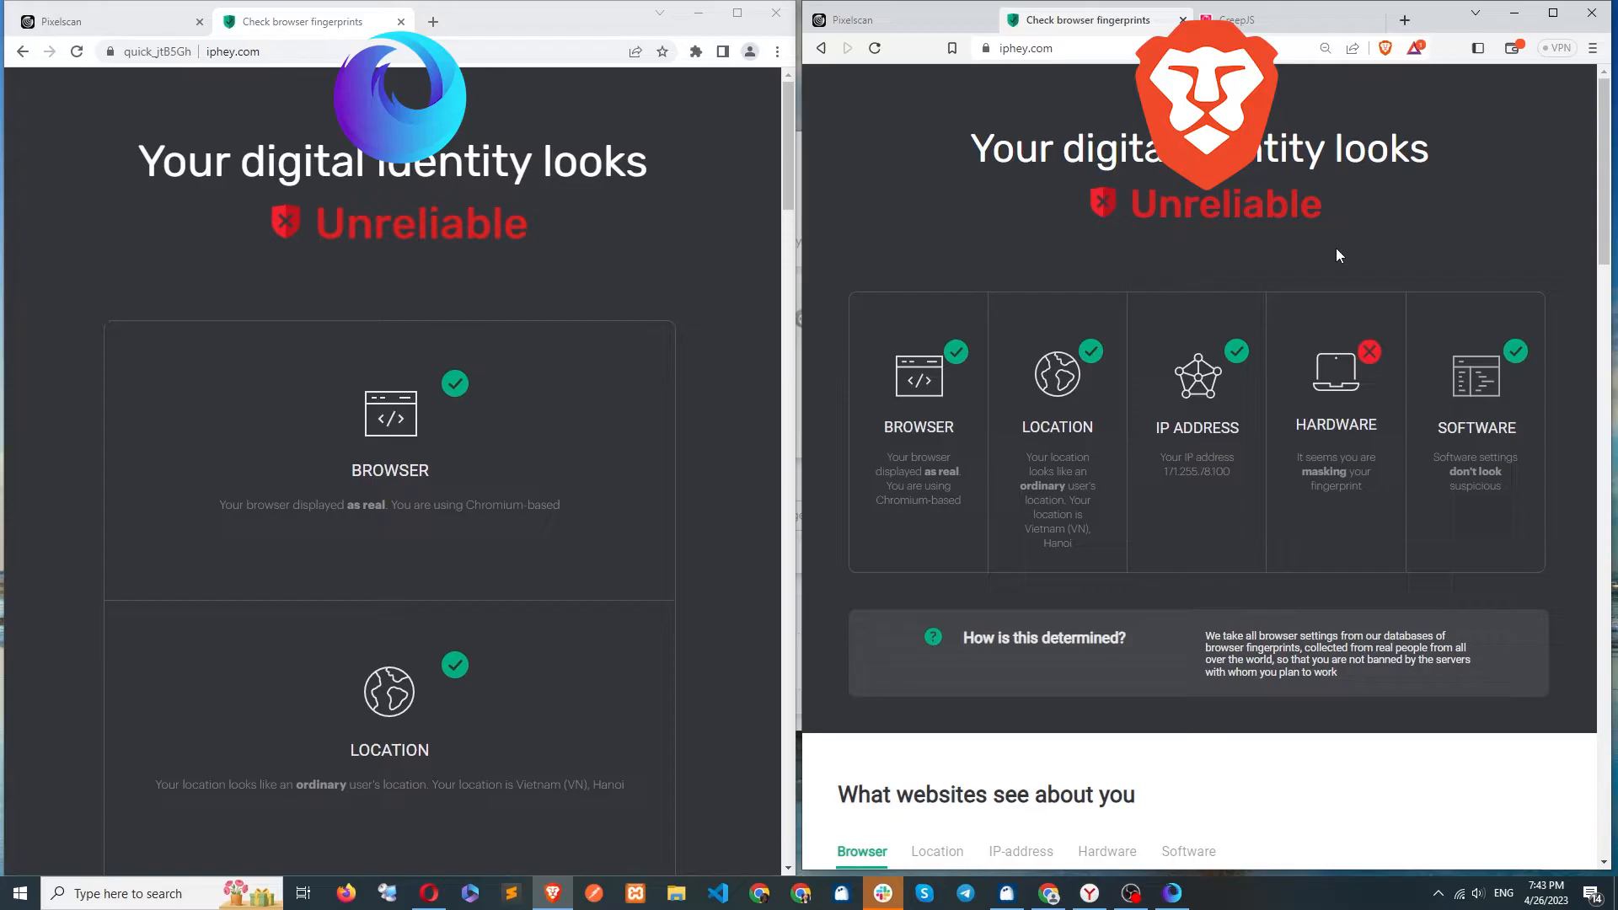
pyautogui.scroll(-3)
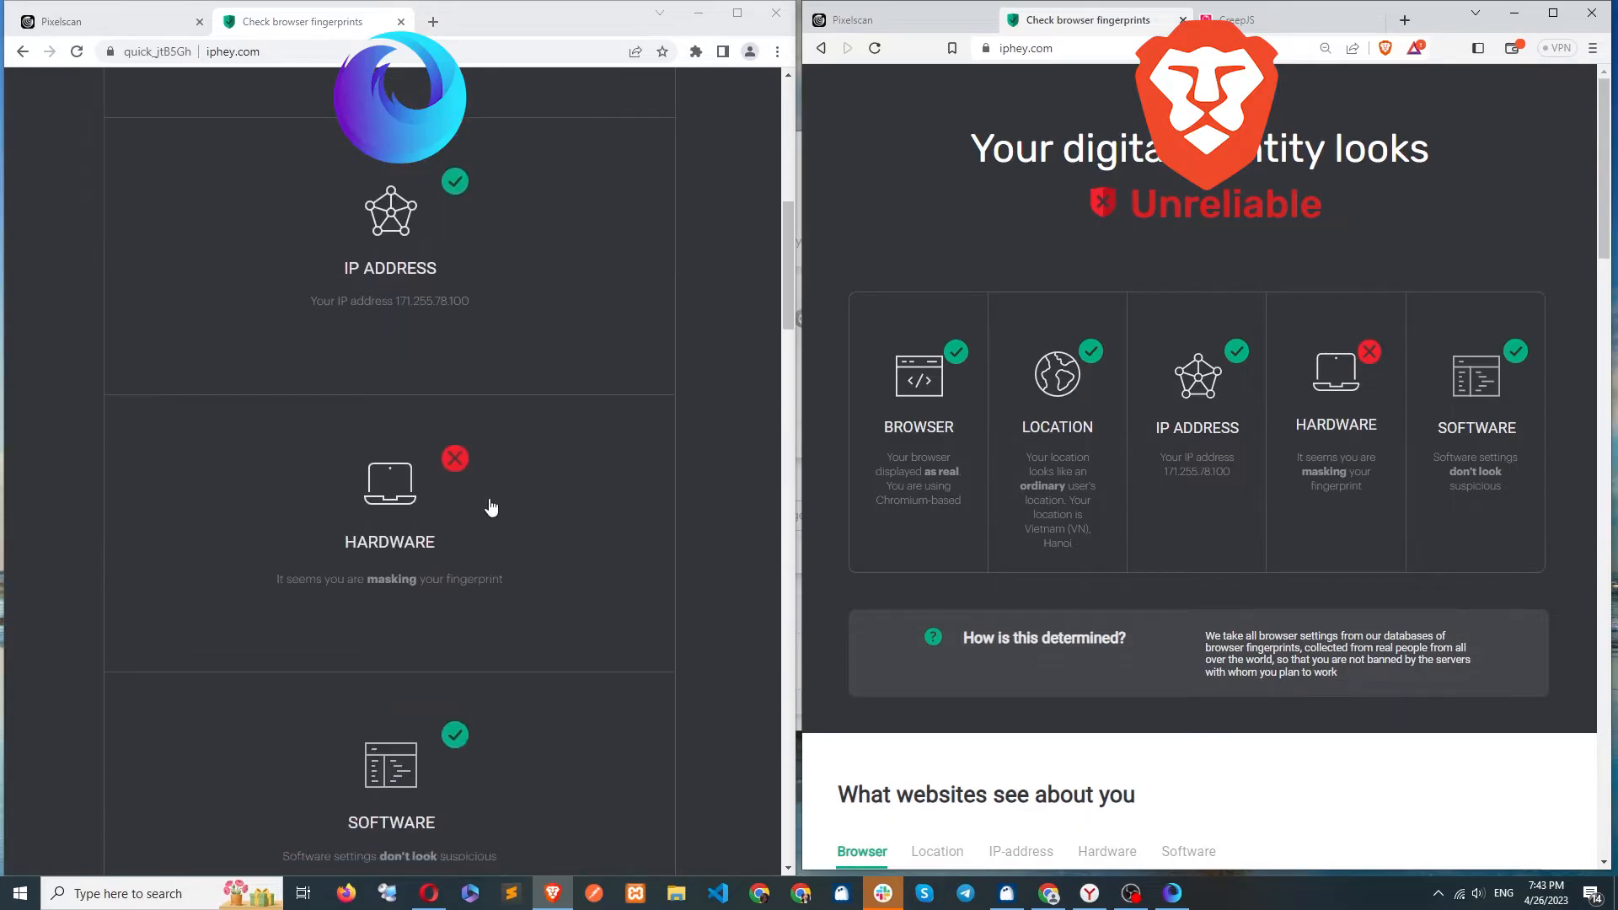
pyautogui.scroll(3)
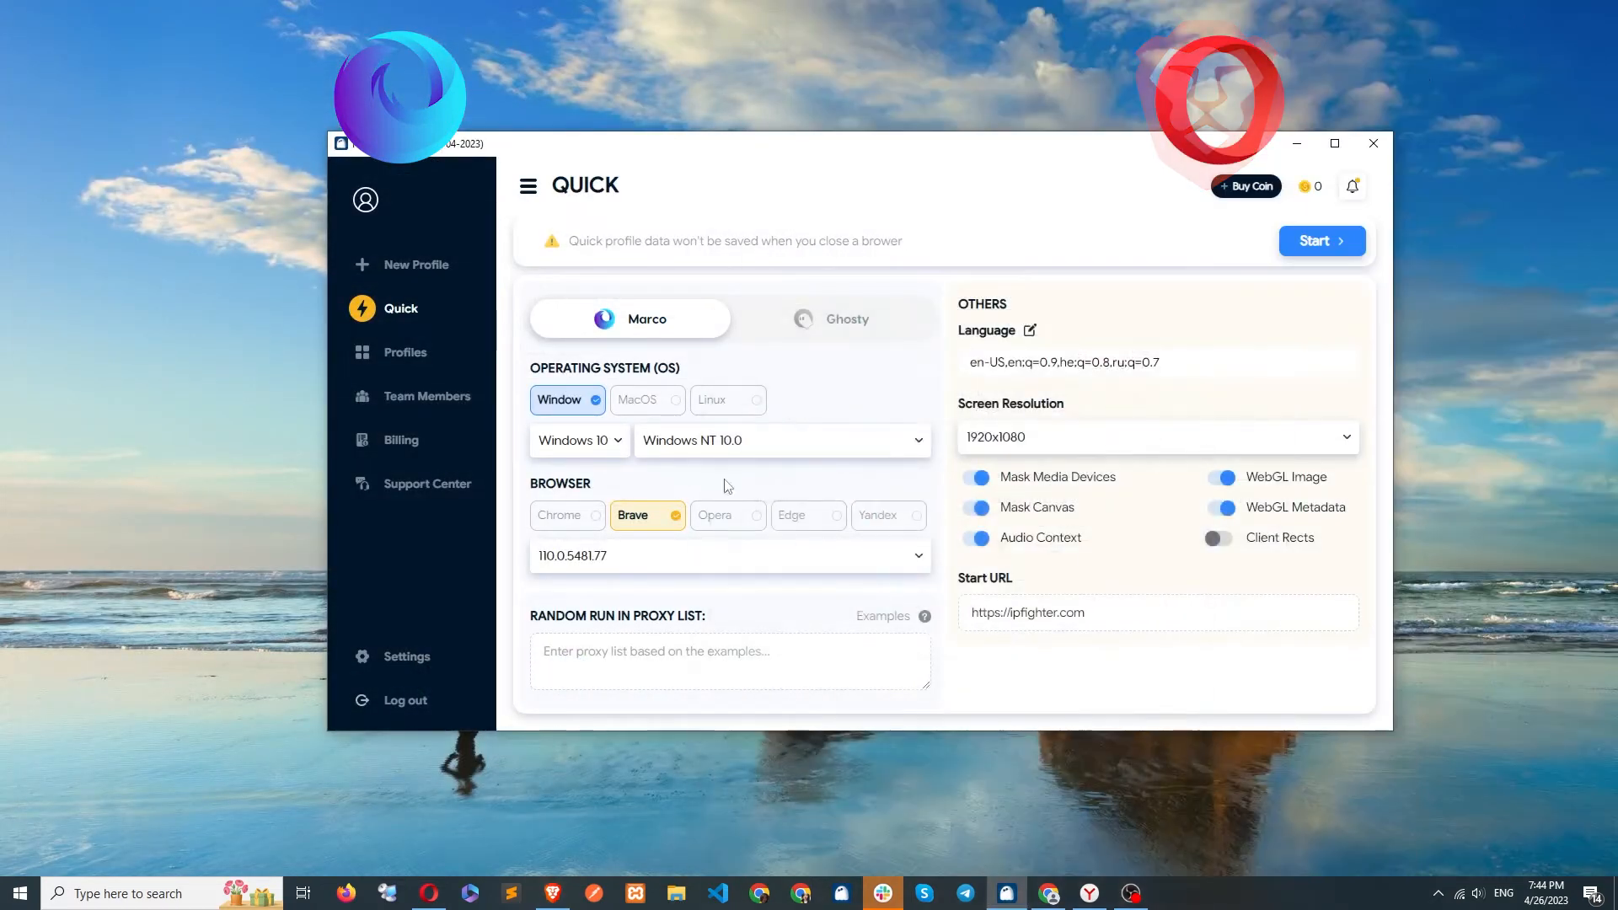
# - Start an Opera-faking quick profile and review pixelscan.net results against real Opera
pyautogui.click(728, 516)
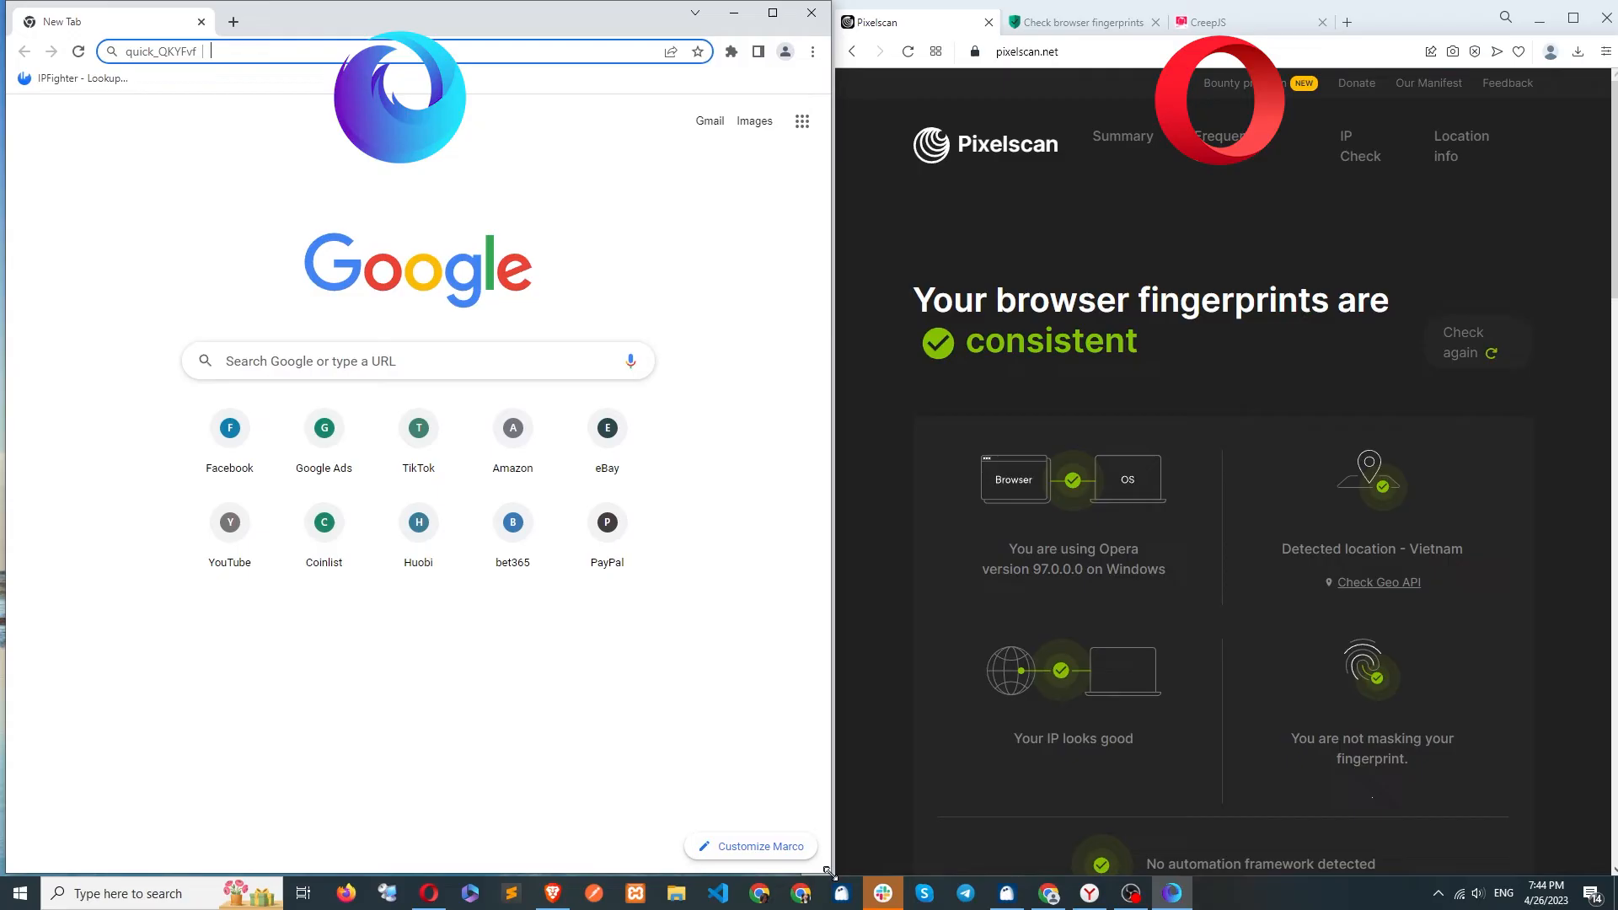
pyautogui.write('pixelscan.net')
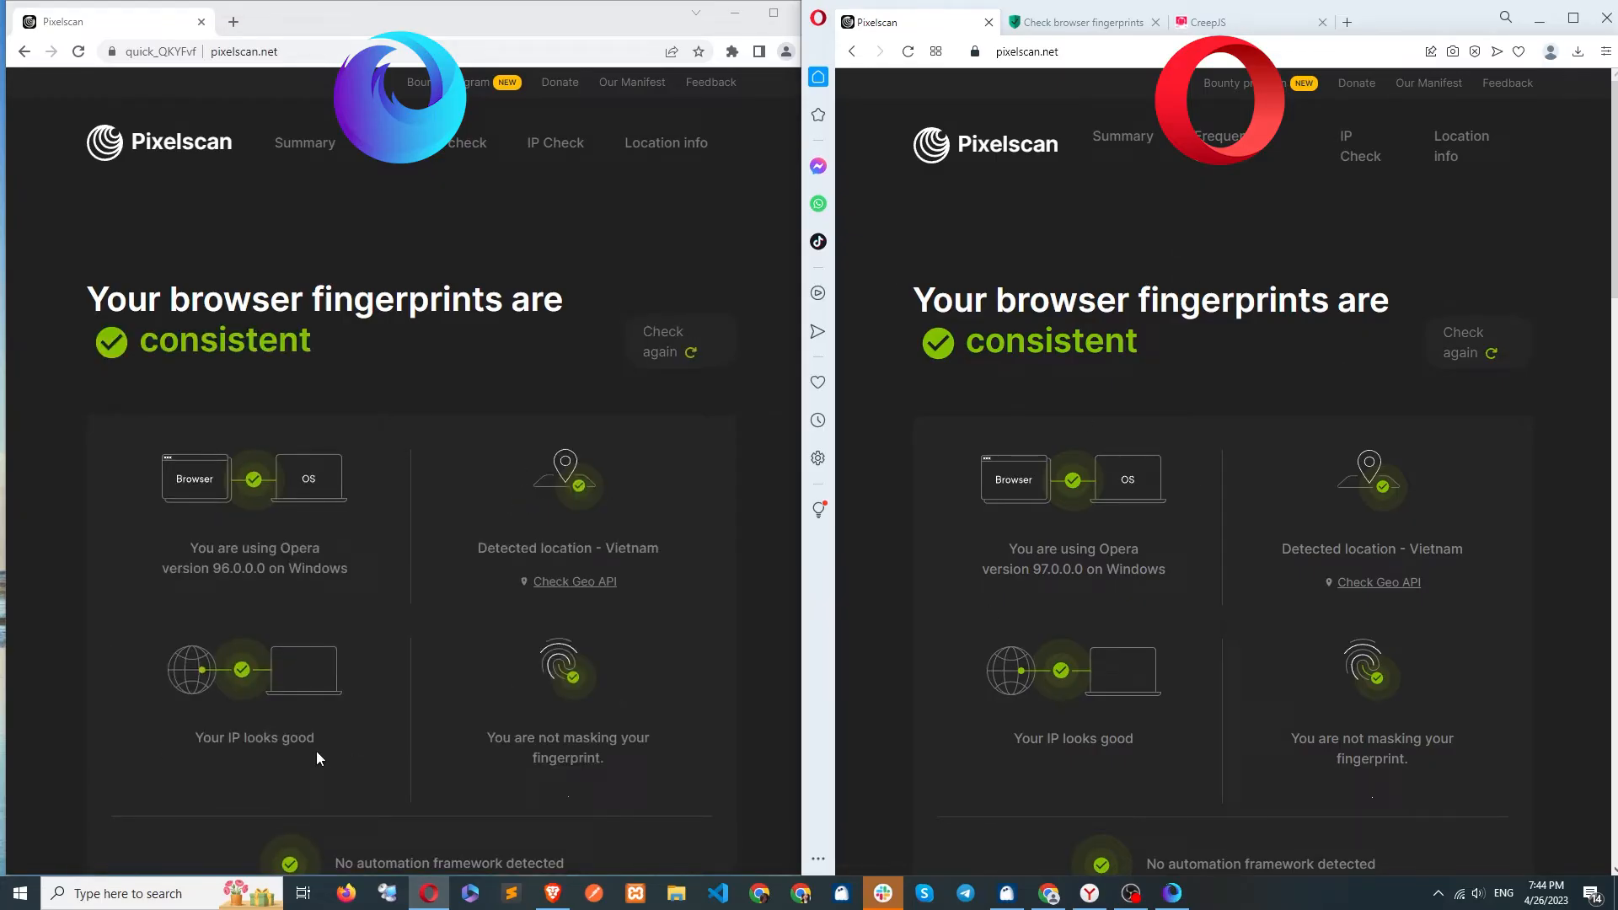
pyautogui.scroll(-3)
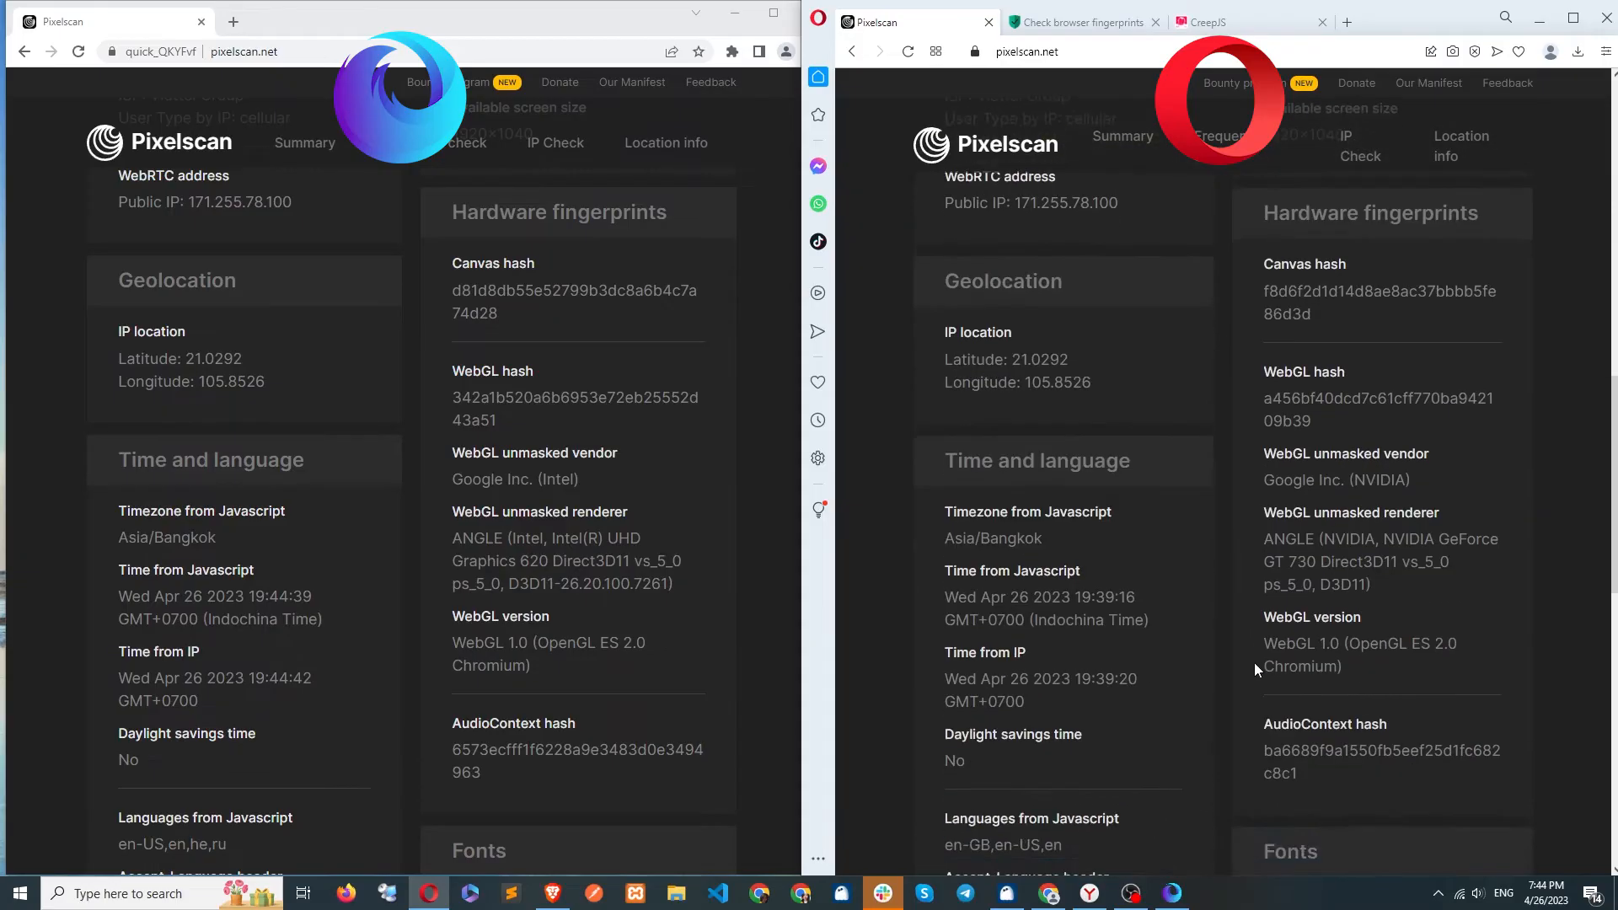
pyautogui.moveTo(1199, 630)
pyautogui.write('https://iphey.com')
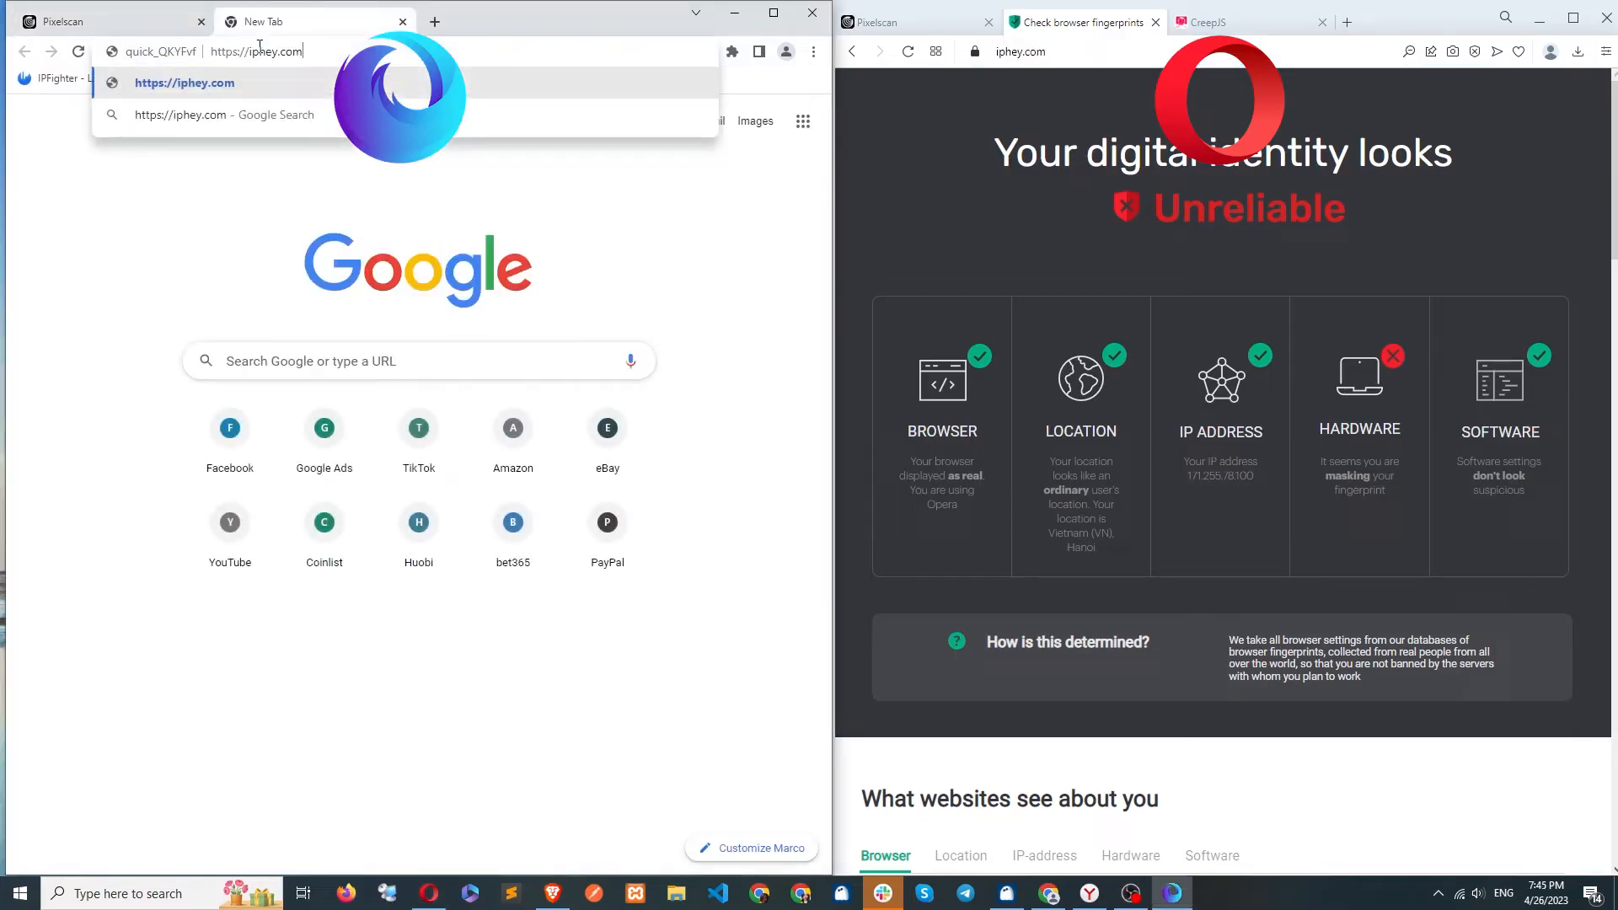
# - Load iphey and scroll its and CreepJS results in both browsers
pyautogui.press('Enter')
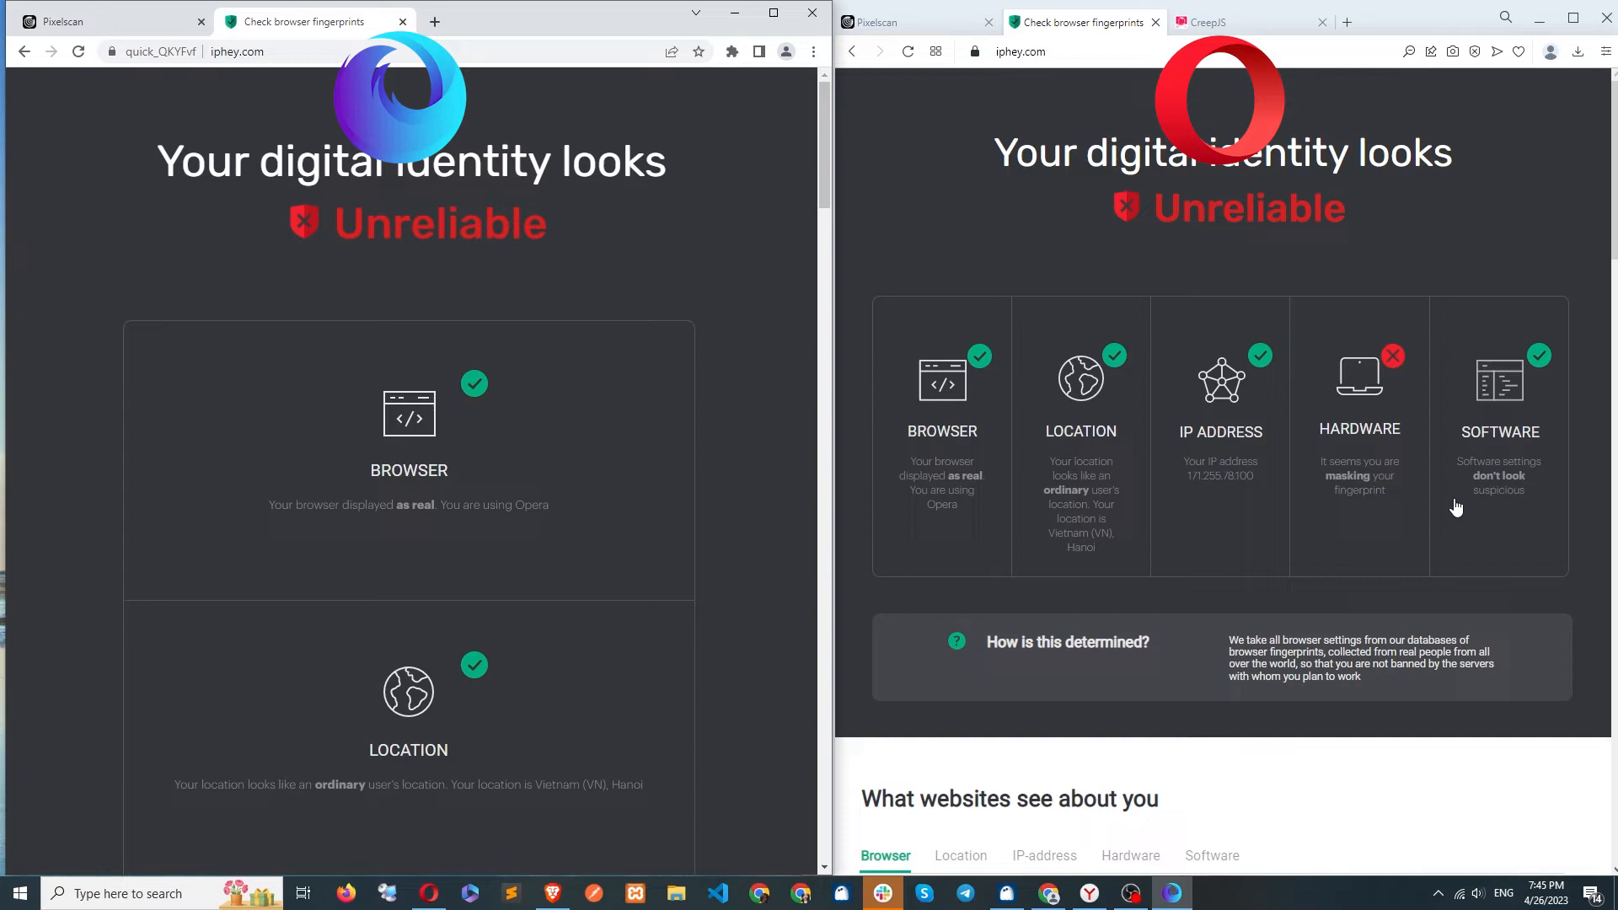
pyautogui.scroll(-3)
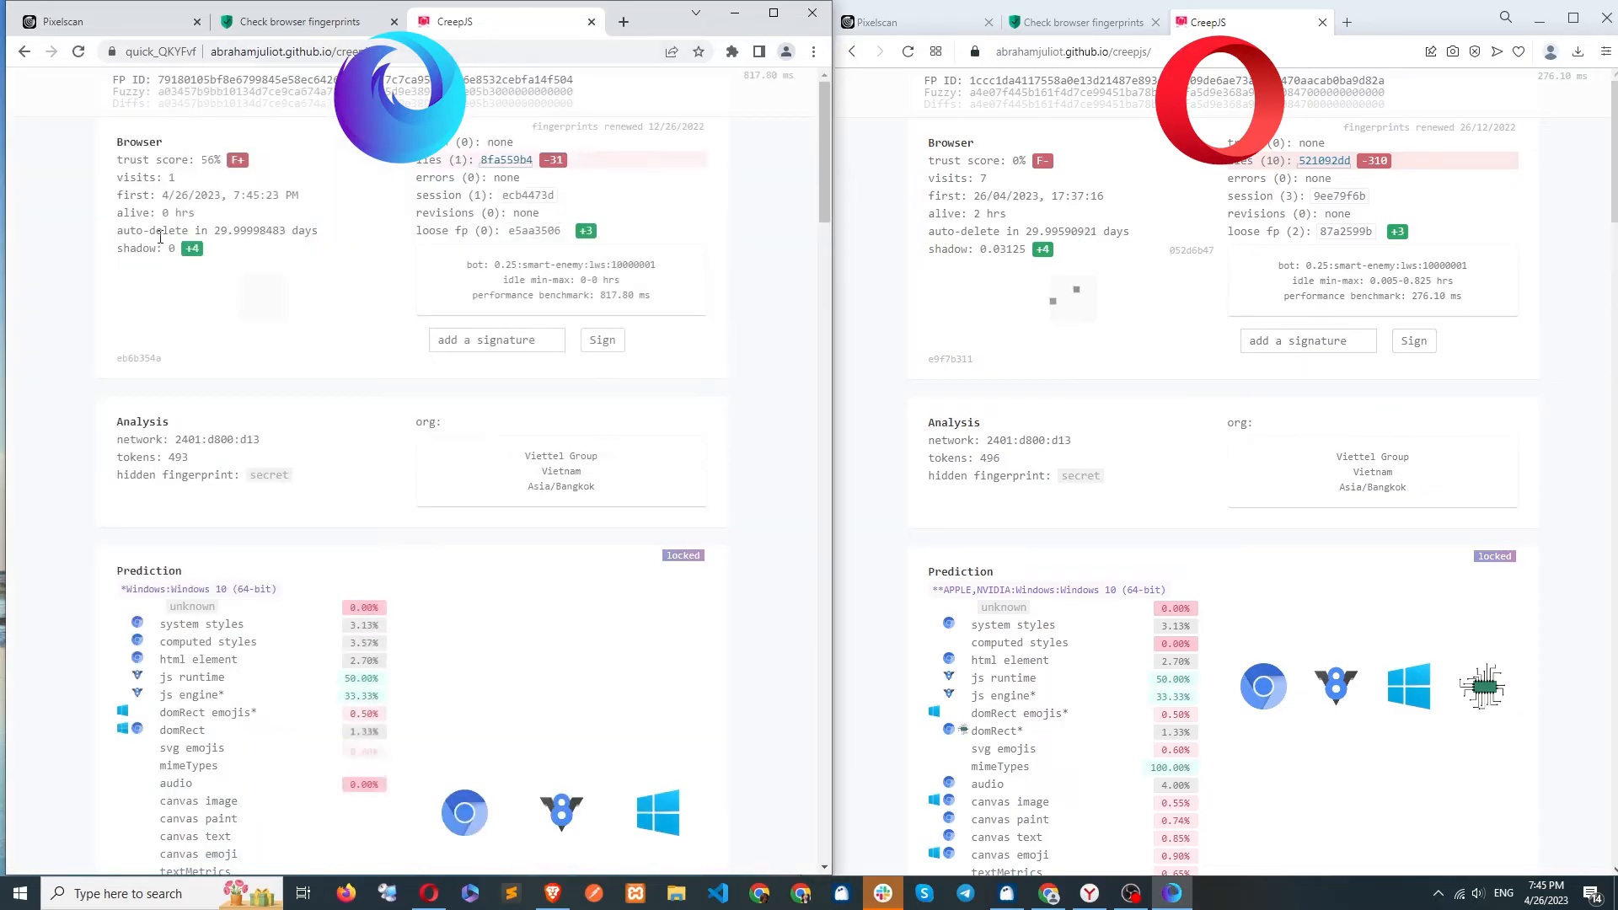
pyautogui.scroll(-3)
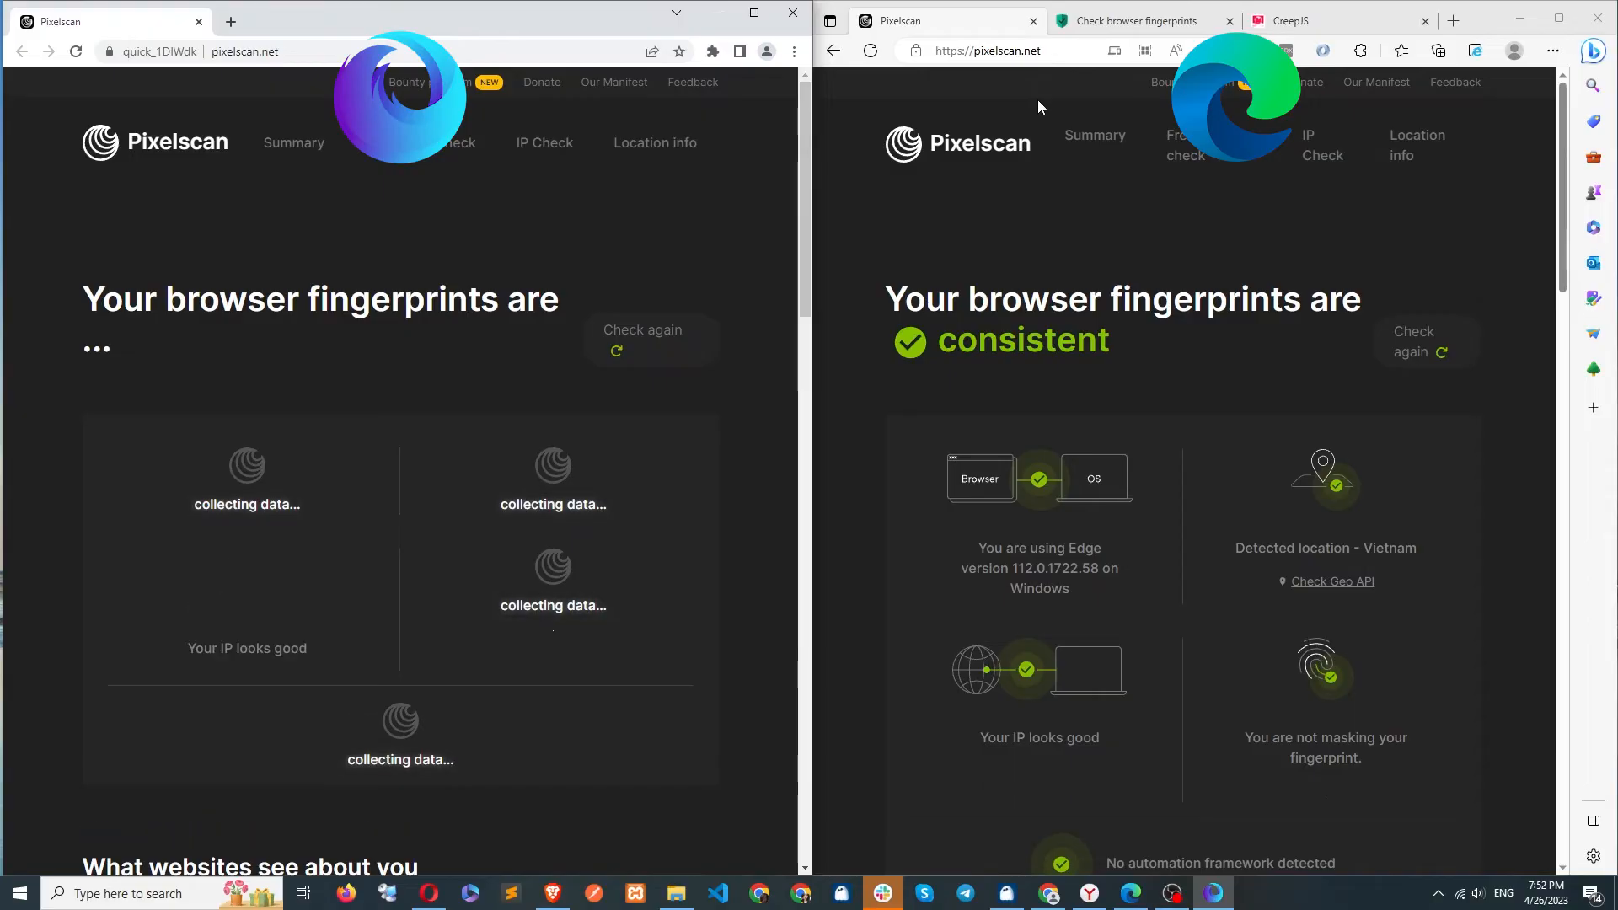
# - Review Pixelscan results for Edge, then move to iphey.com in a new tab to compare verdicts
pyautogui.scroll(-3)
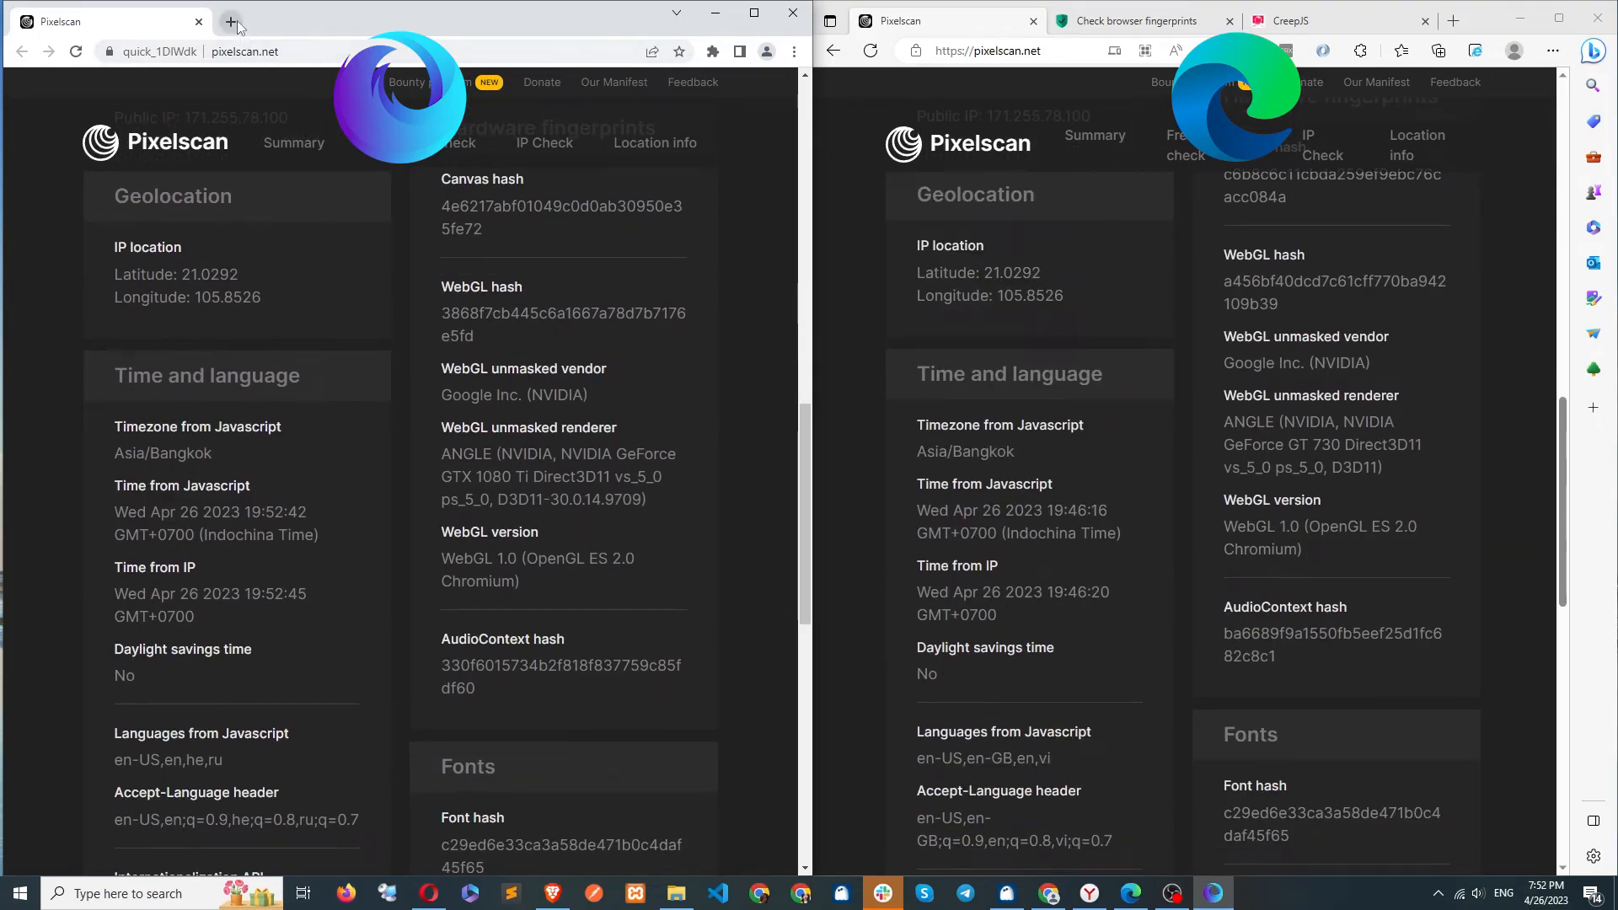
pyautogui.click(235, 24)
pyautogui.write('iphey.com')
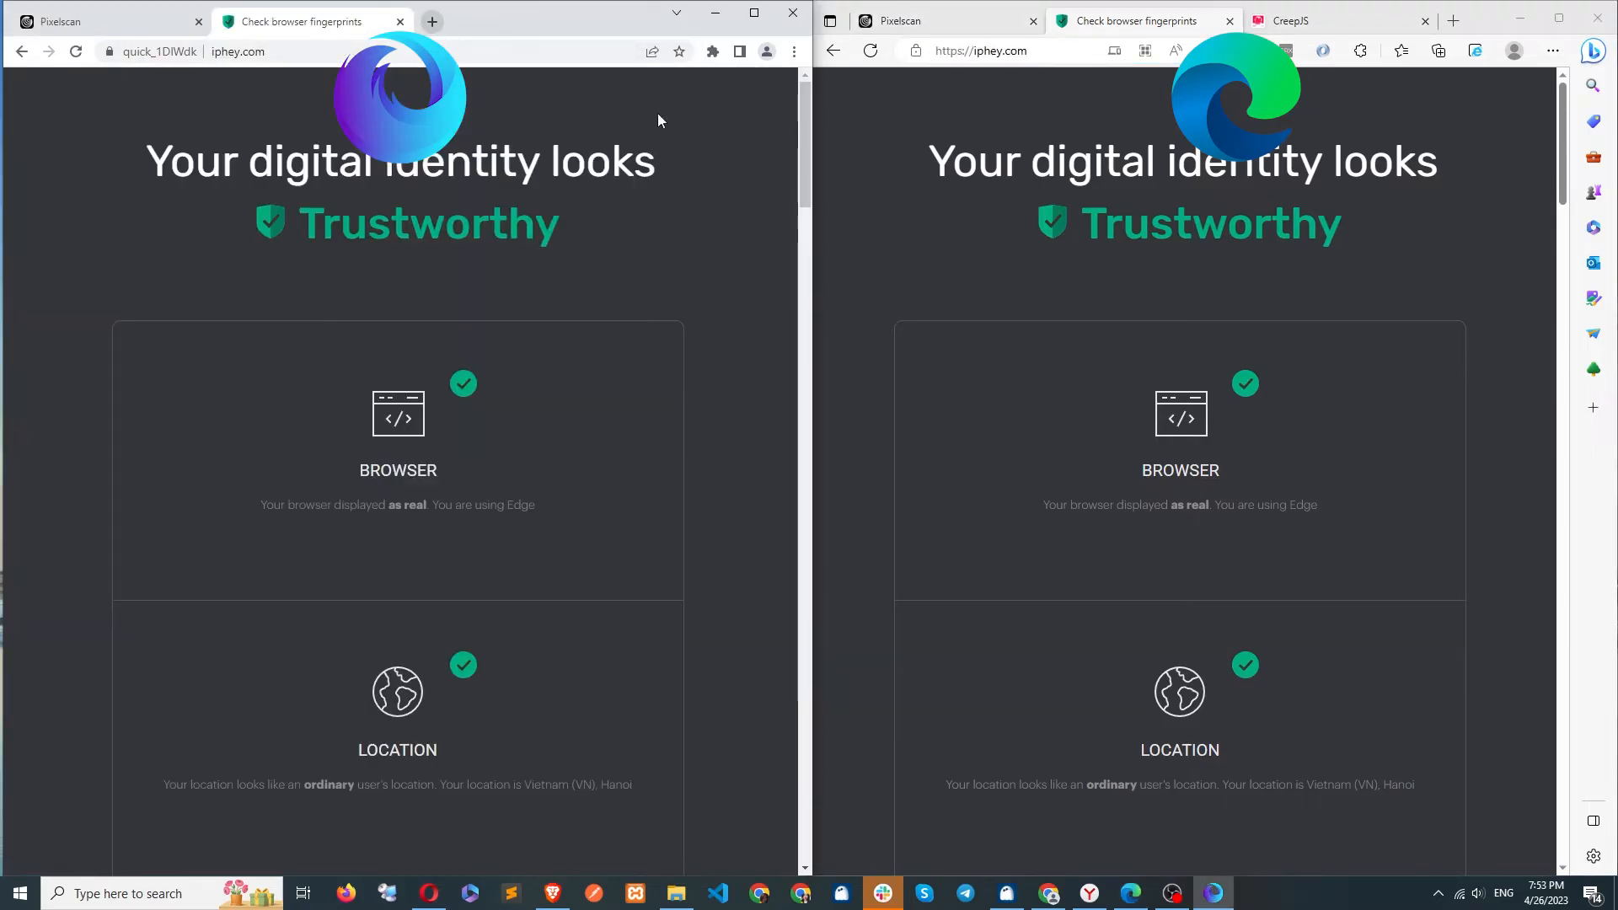
pyautogui.moveTo(561, 536)
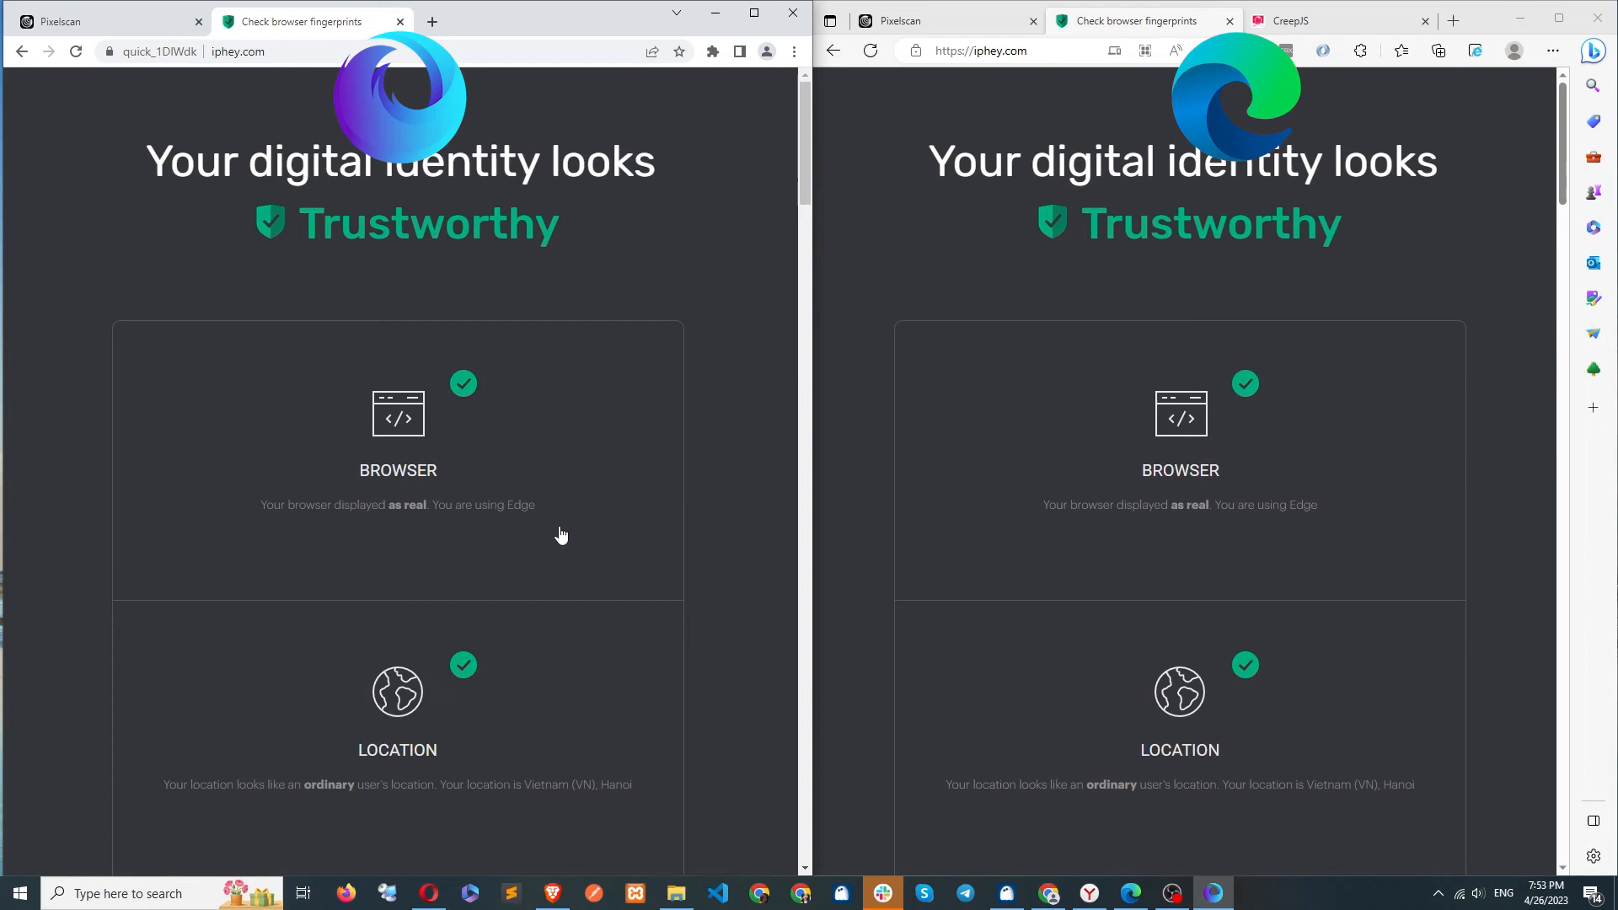
pyautogui.click(437, 23)
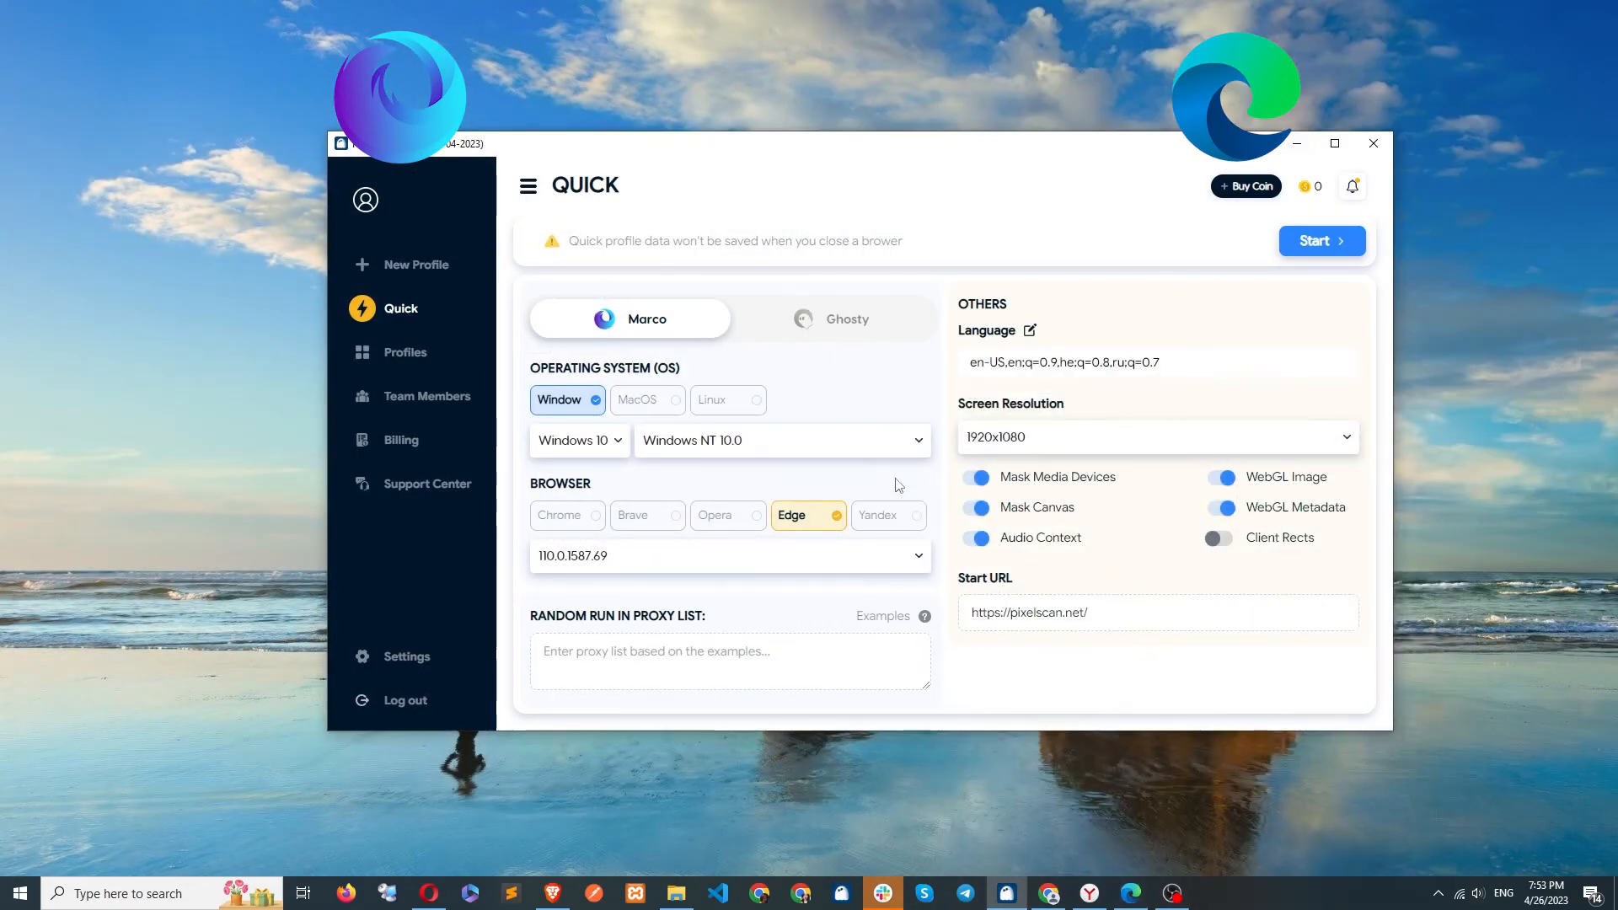
# - Start a Yandex-faking quick profile and scroll its Pixelscan results beside real Yandex
pyautogui.click(878, 515)
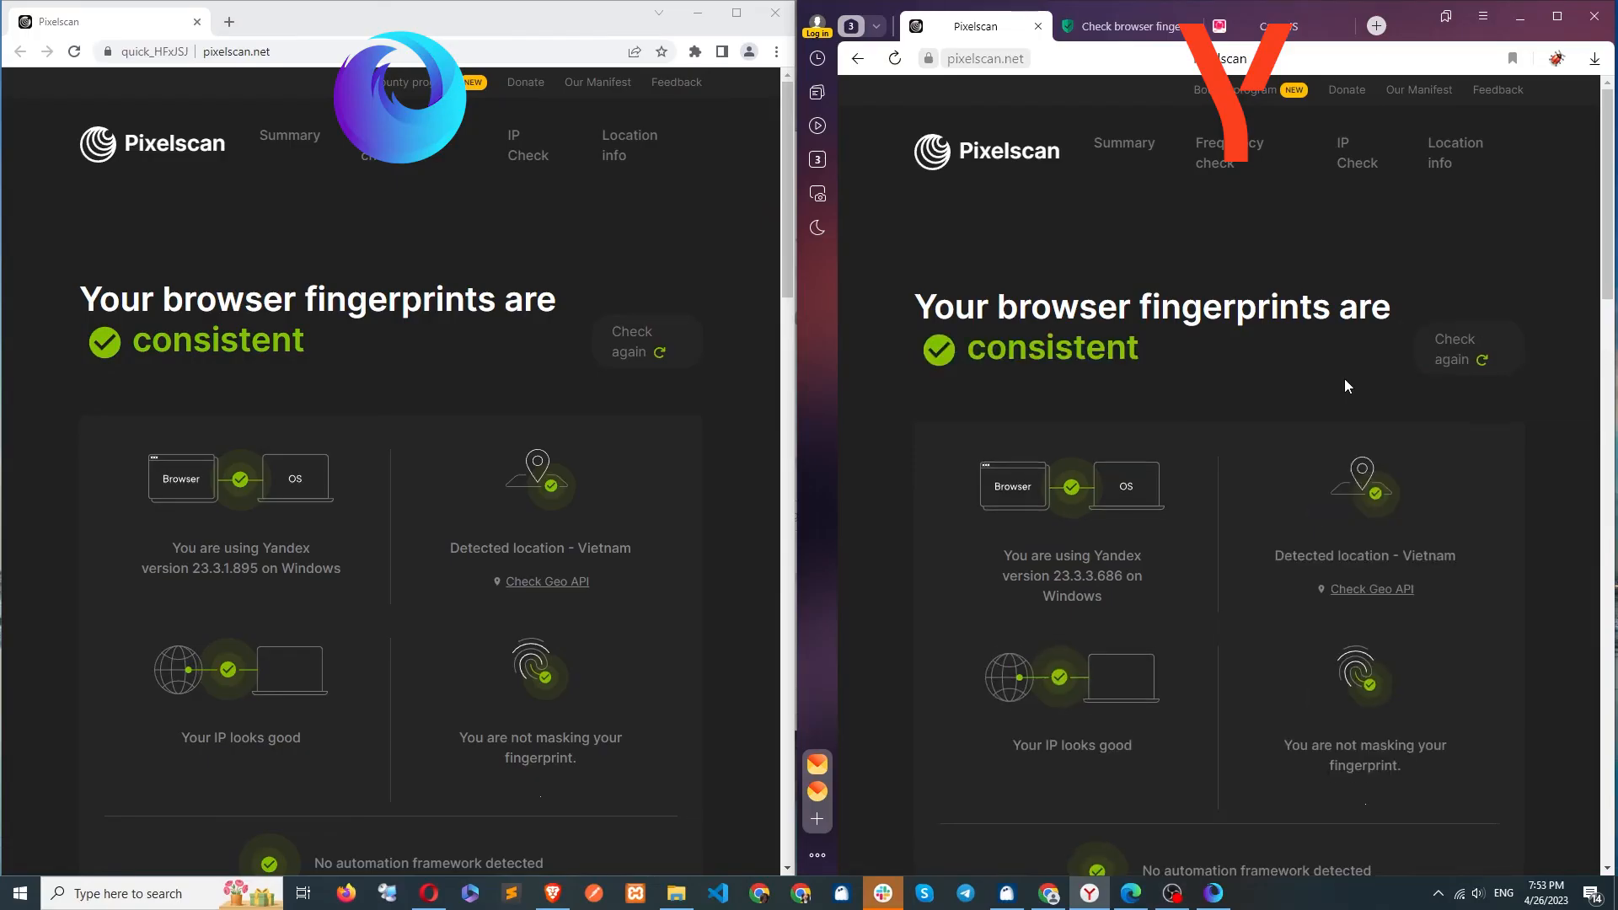
pyautogui.scroll(-3)
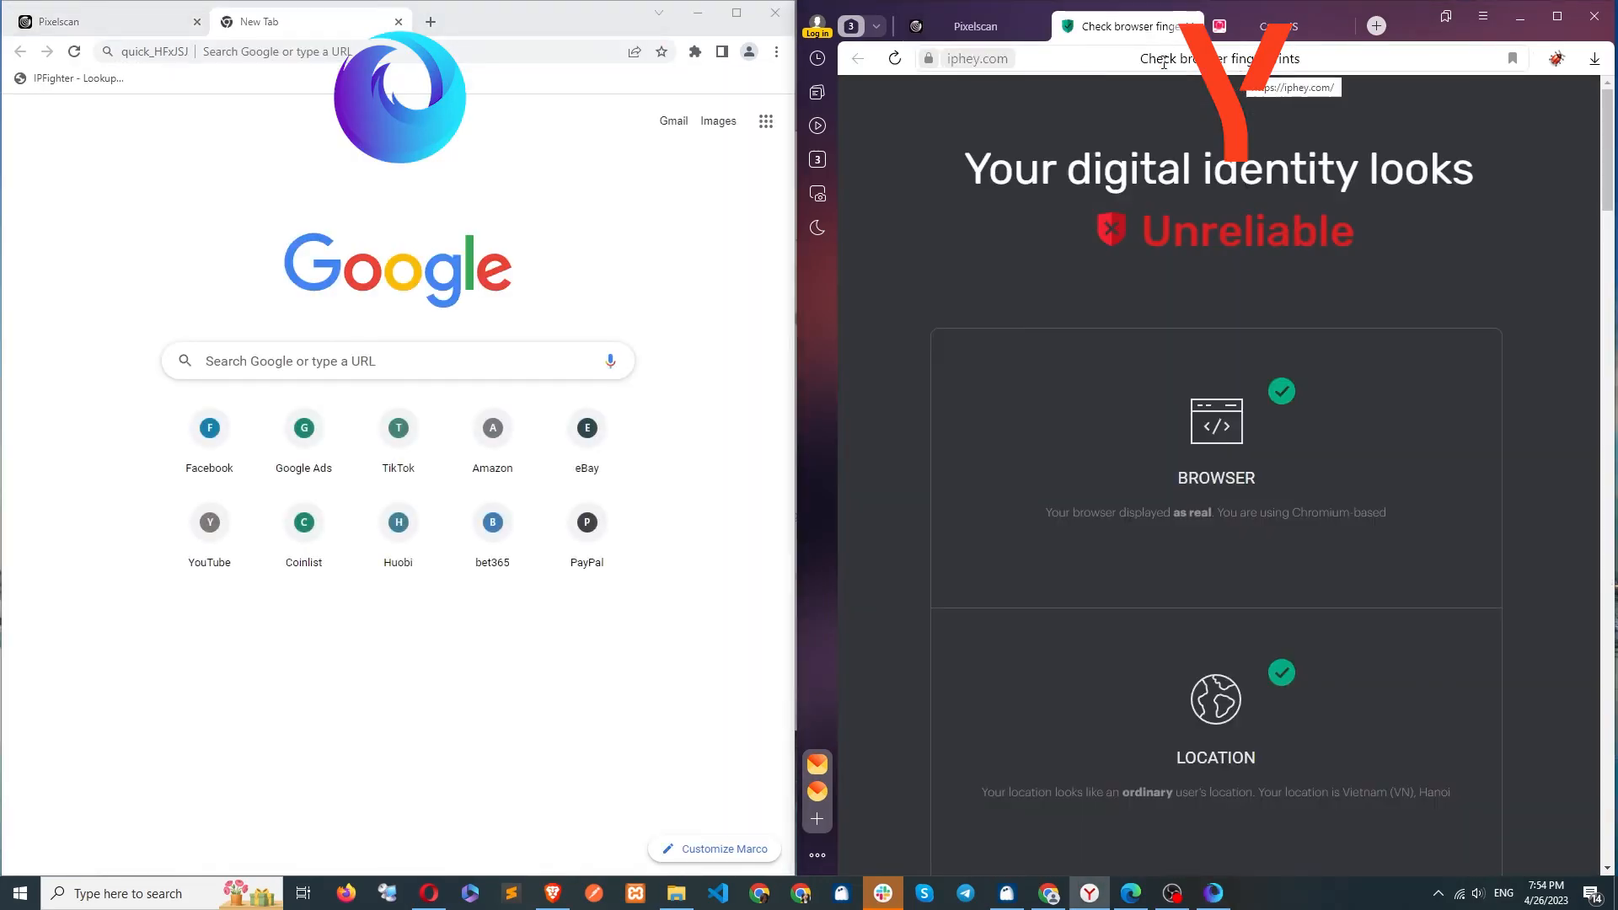
# - Load iphey and scroll through its and CreepJS results in both browsers
pyautogui.write('iphey.com')
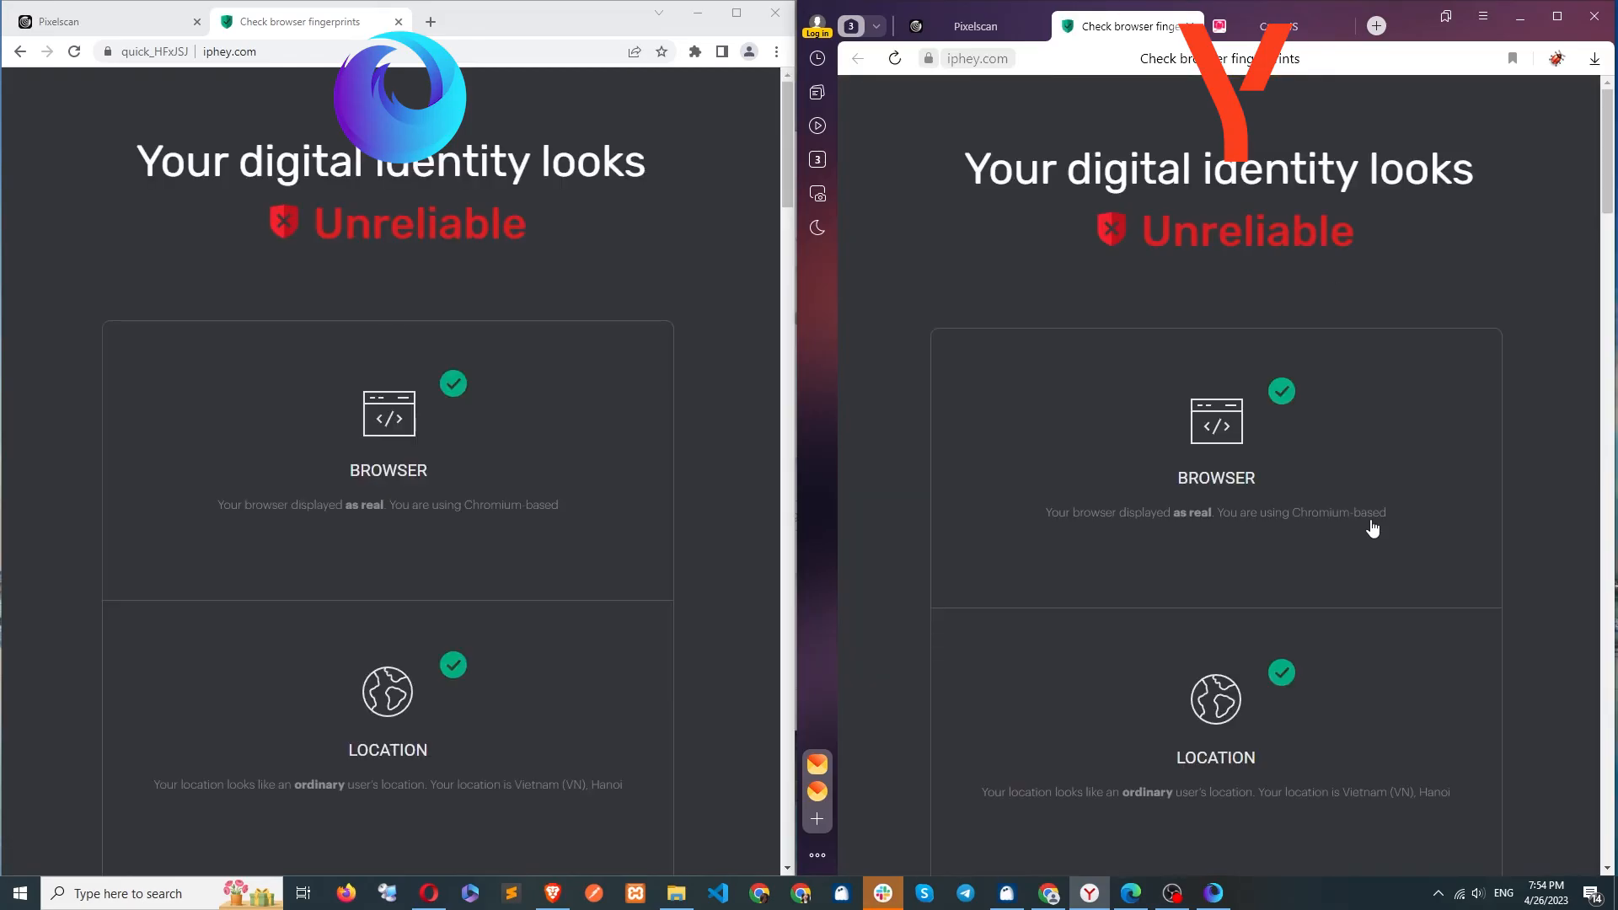
pyautogui.scroll(-3)
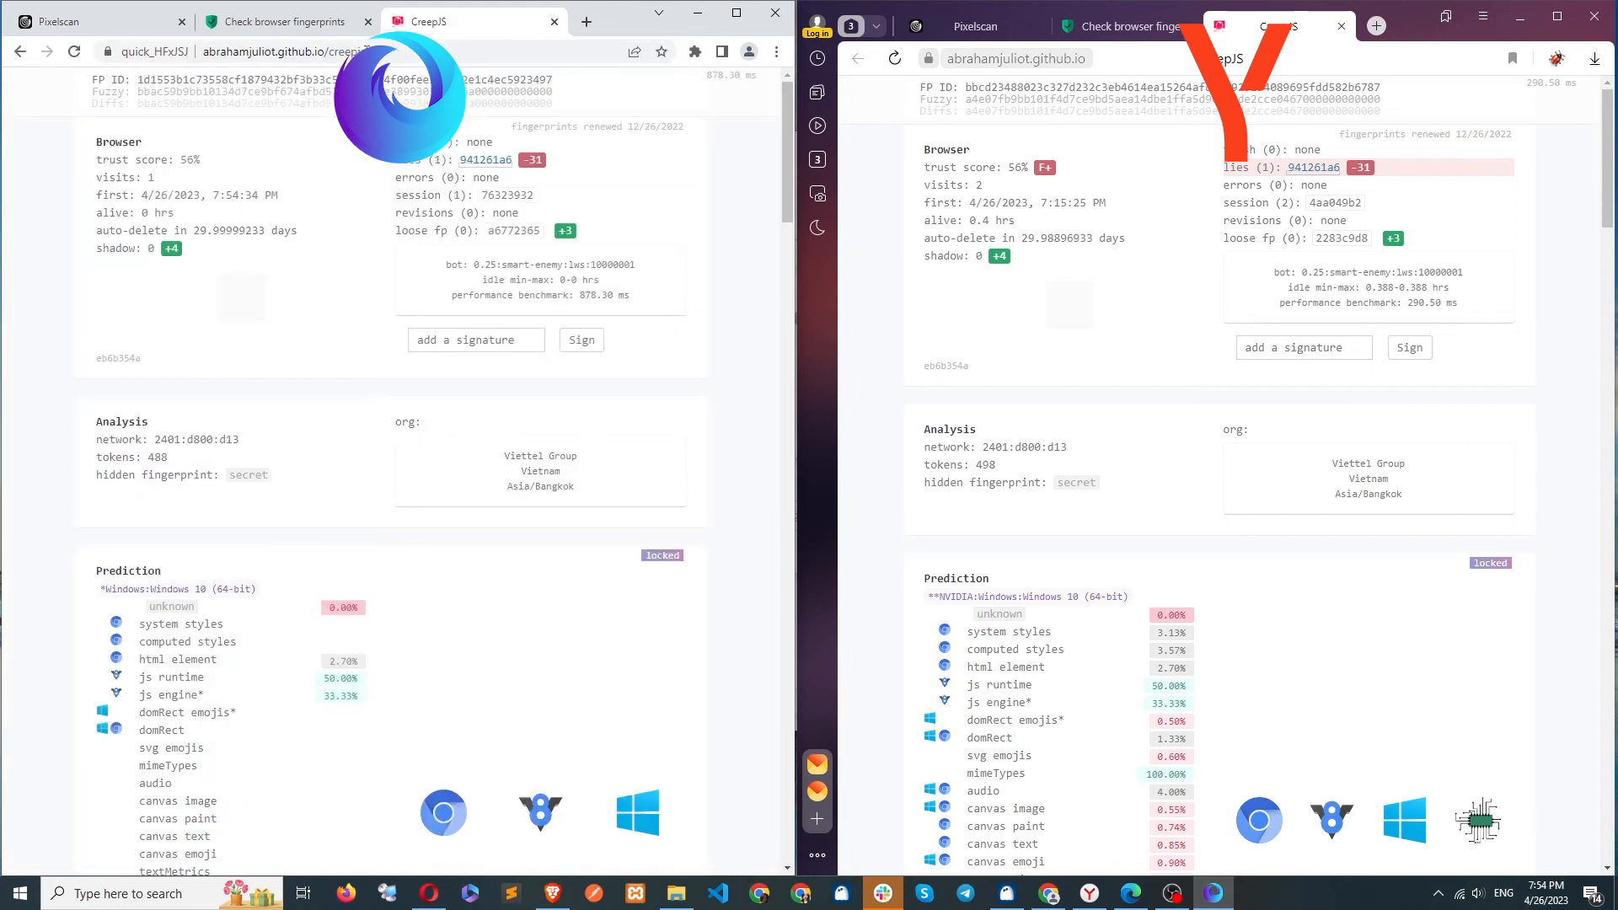
pyautogui.scroll(-3)
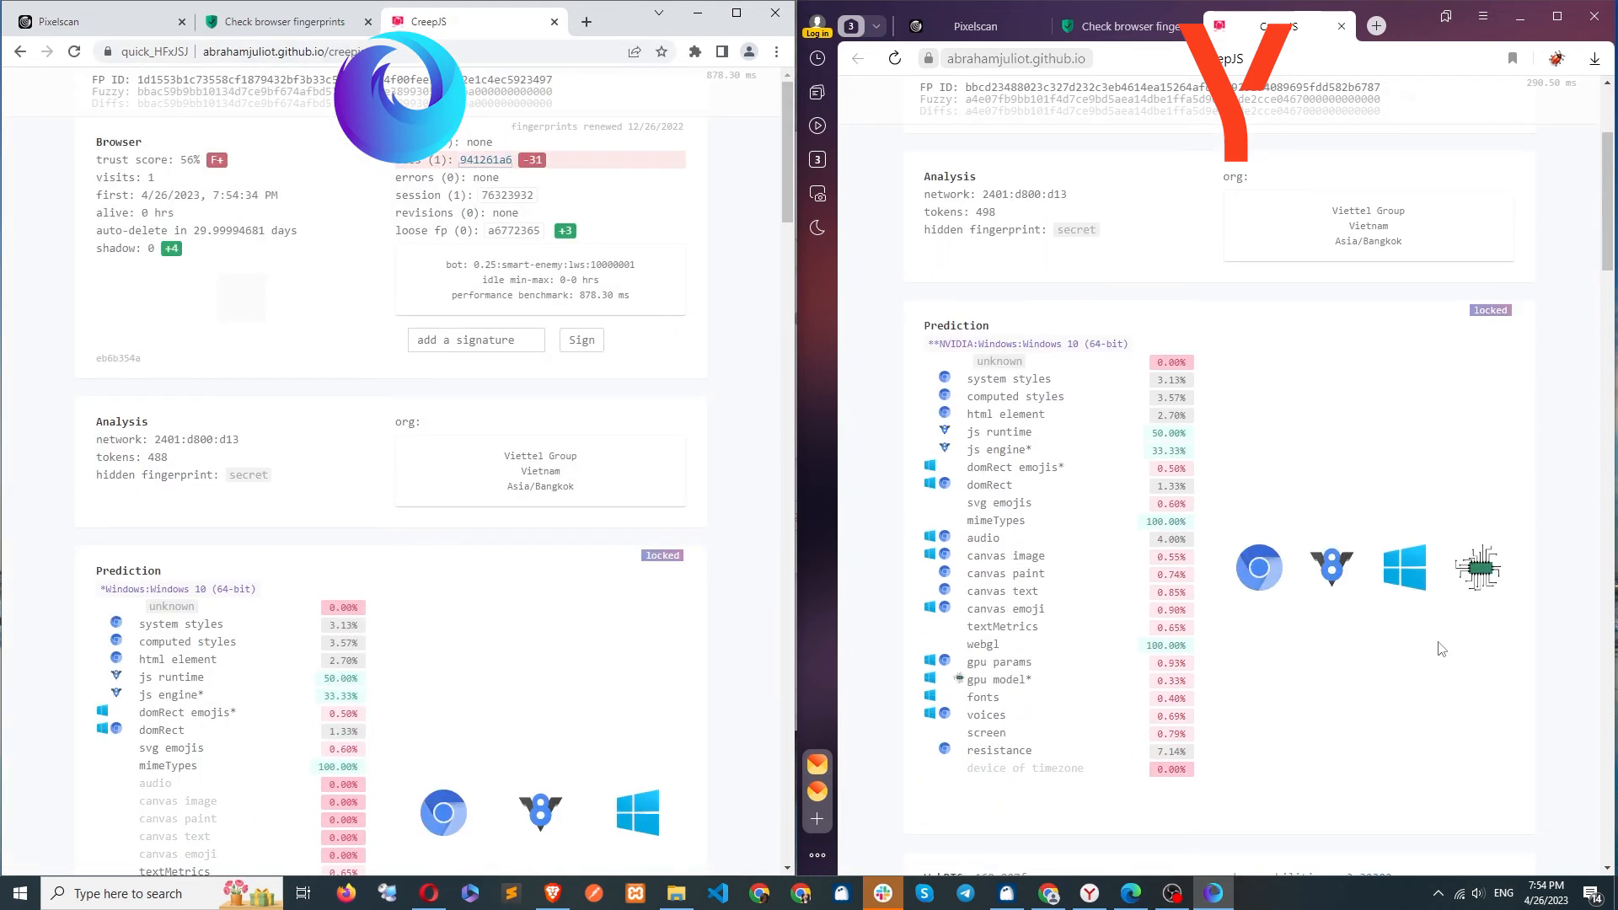